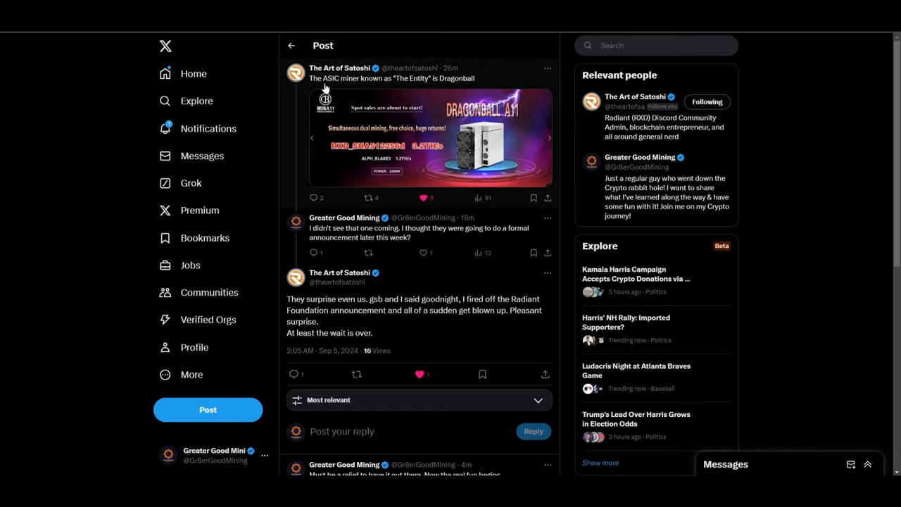
pyautogui.moveTo(432, 89)
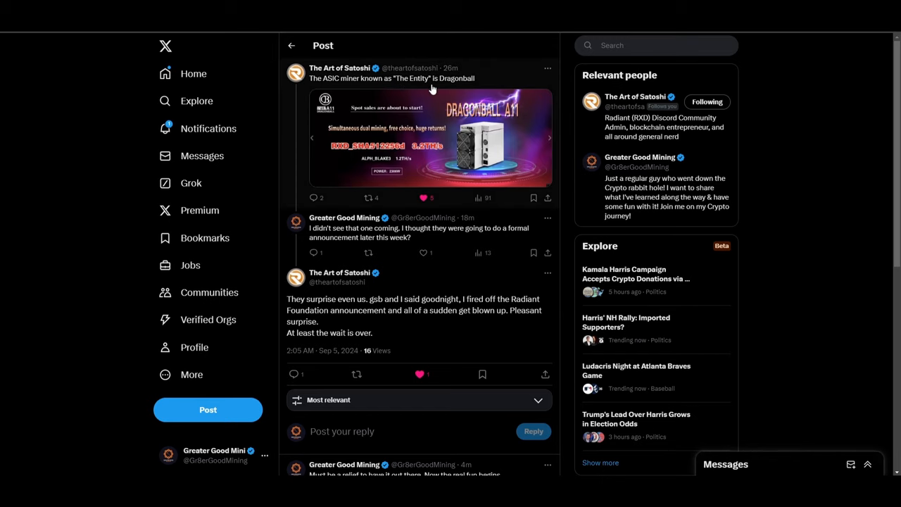
pyautogui.moveTo(456, 134)
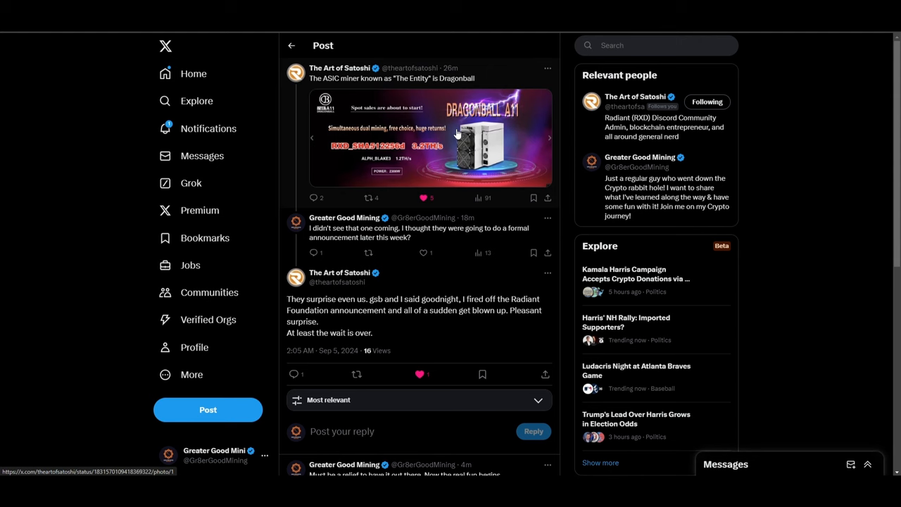
pyautogui.moveTo(439, 144)
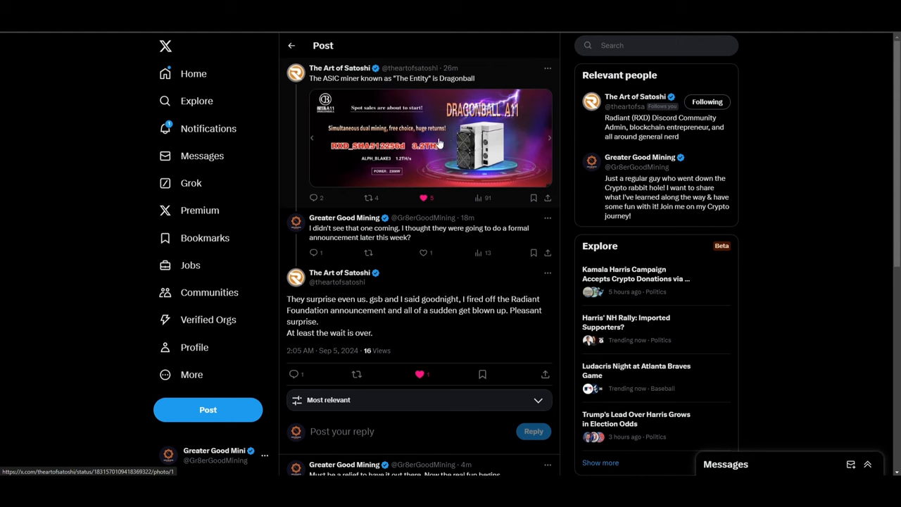
pyautogui.moveTo(406, 116)
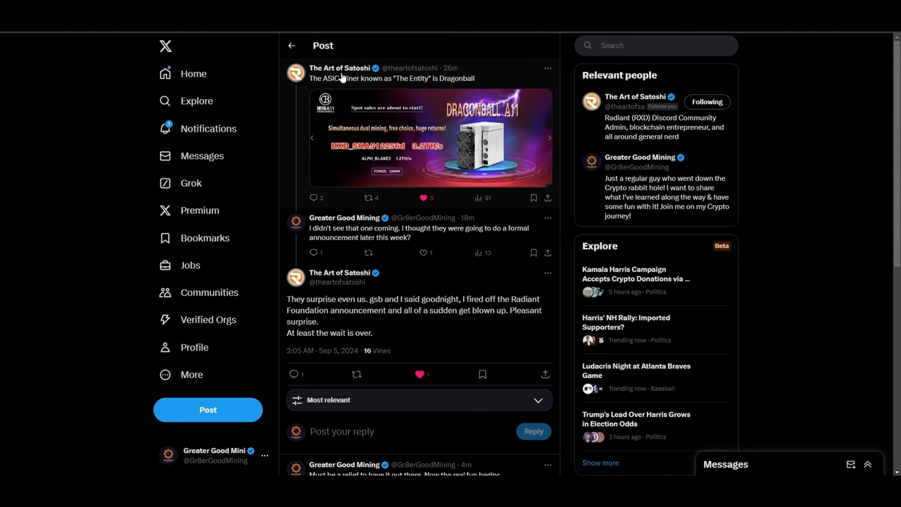
pyautogui.moveTo(340, 67)
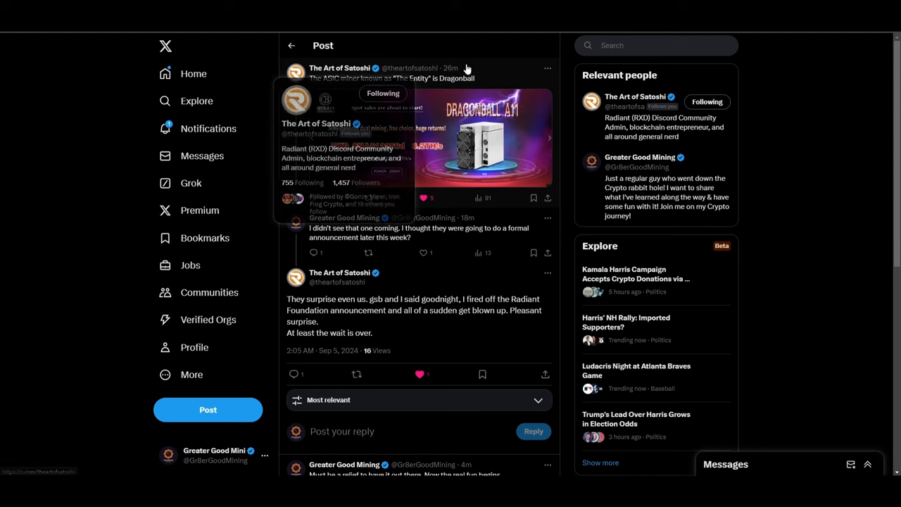
pyautogui.moveTo(493, 76)
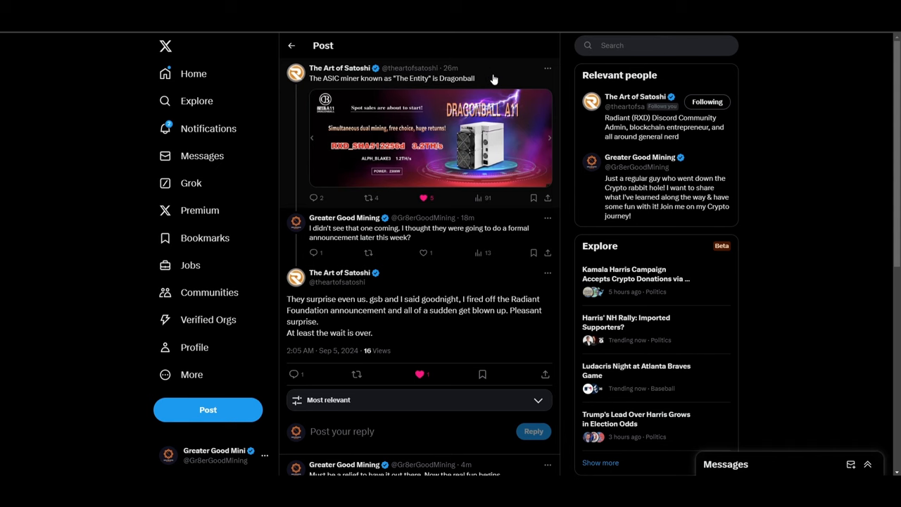
# Open the Dragonball A11 promo image full size to read its hashrate and power figures.
pyautogui.click(429, 141)
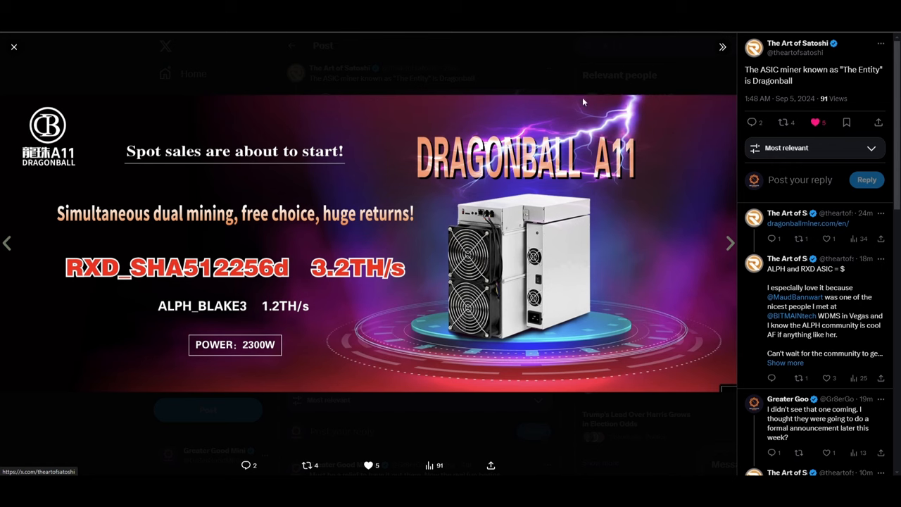
pyautogui.moveTo(637, 120)
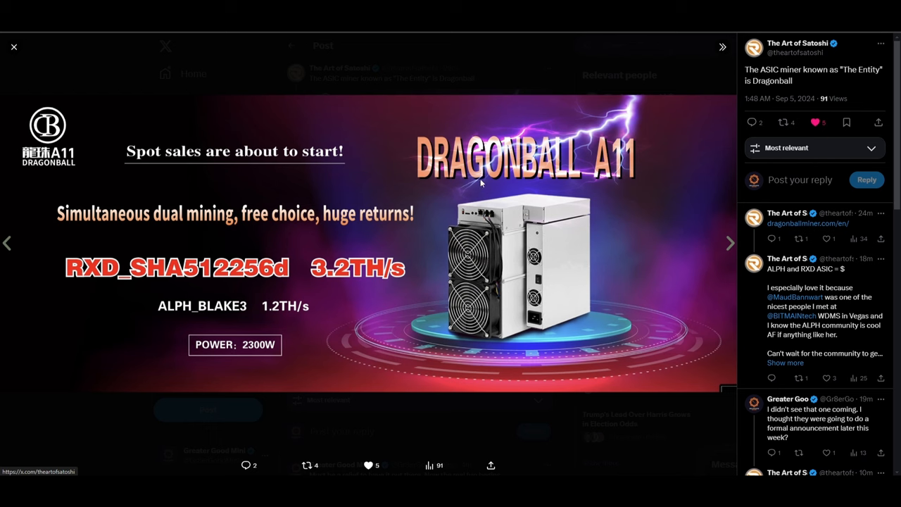
pyautogui.moveTo(175, 170)
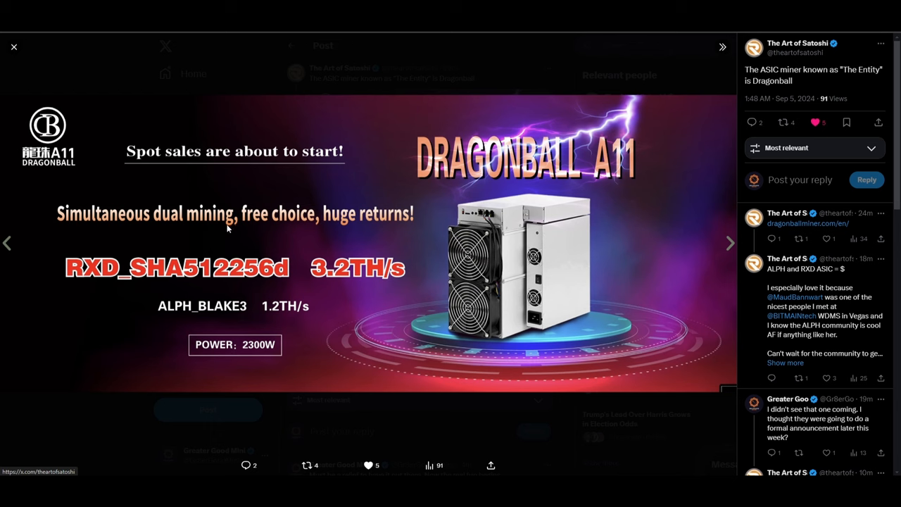
pyautogui.moveTo(227, 228)
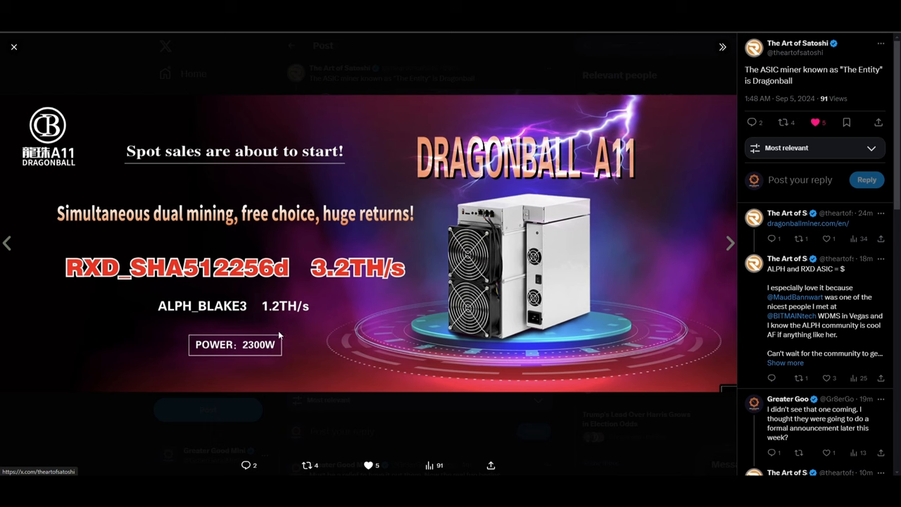
pyautogui.moveTo(34, 51)
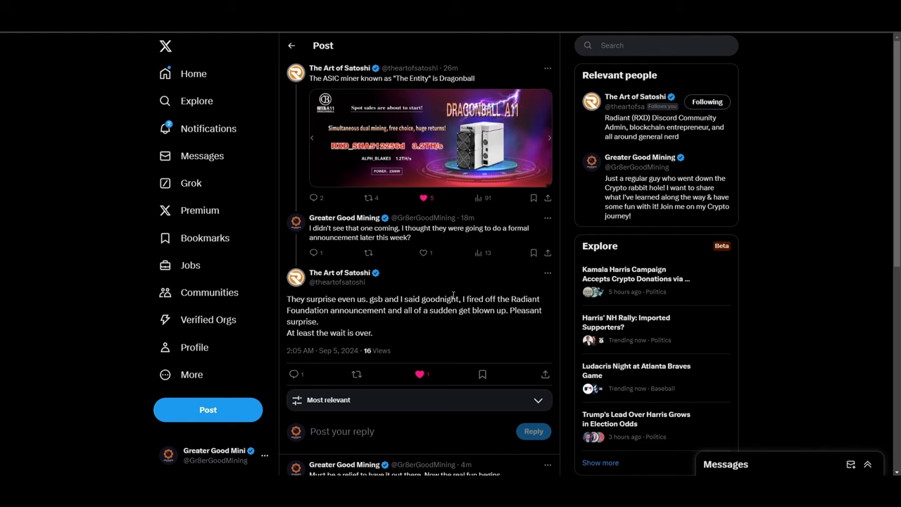
pyautogui.moveTo(396, 237)
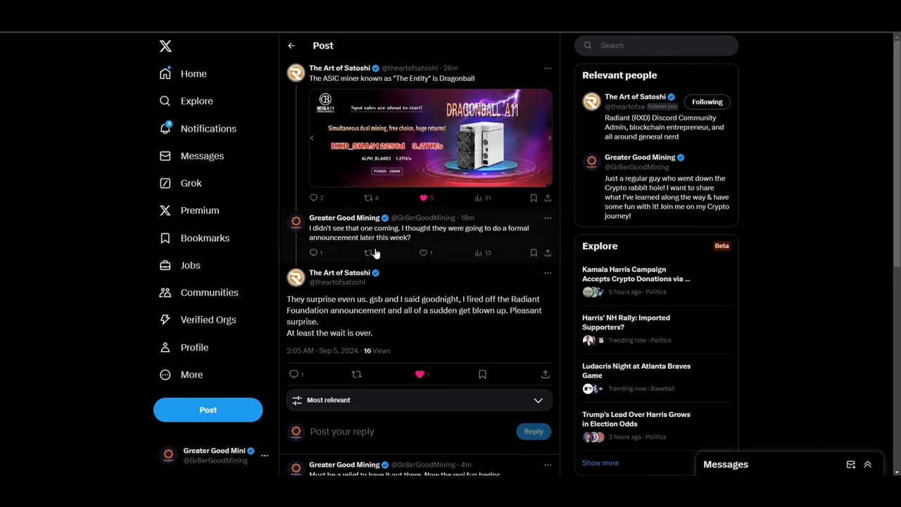
pyautogui.moveTo(351, 319)
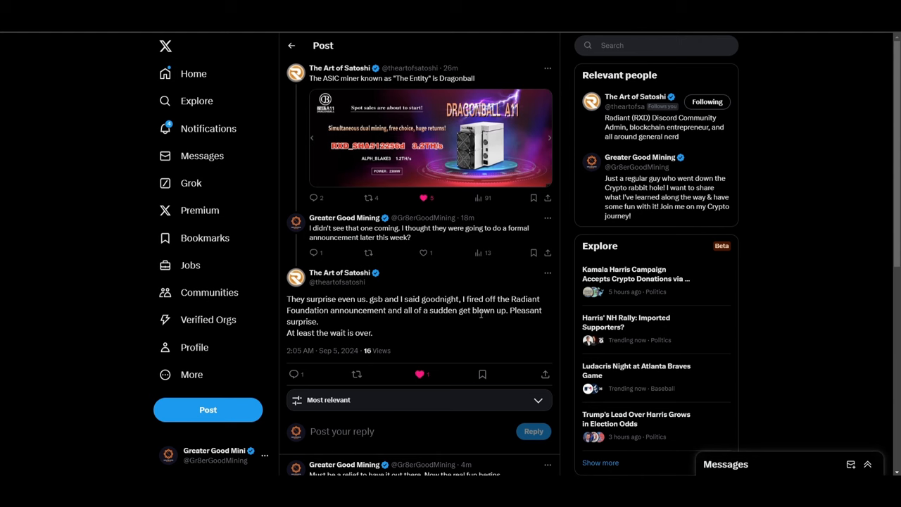
pyautogui.moveTo(548, 313)
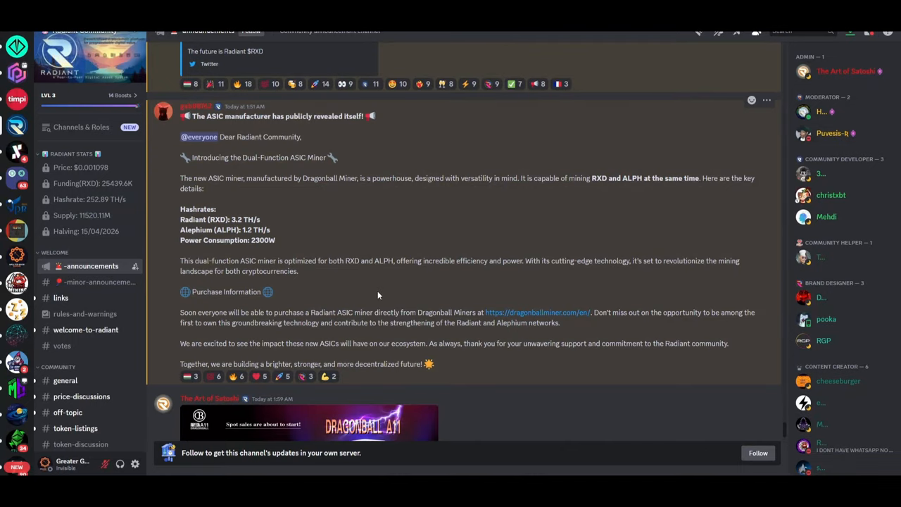
pyautogui.moveTo(399, 234)
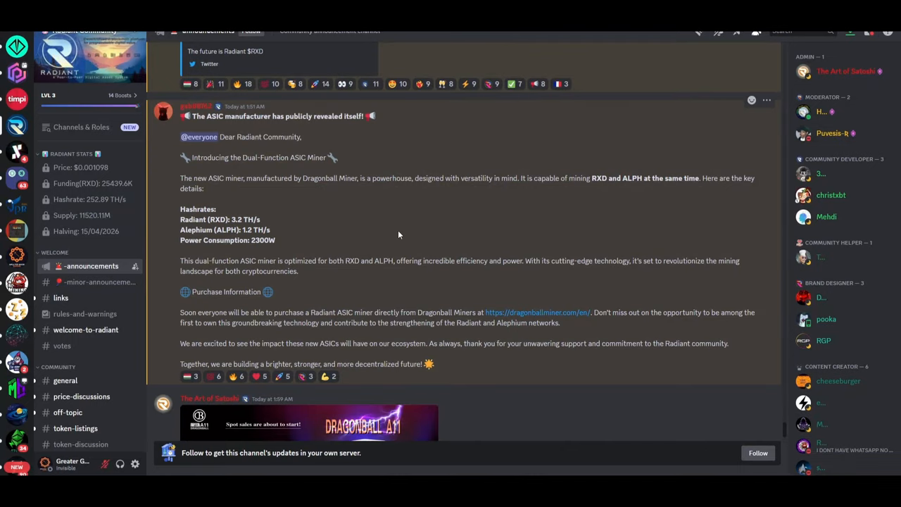
pyautogui.moveTo(293, 176)
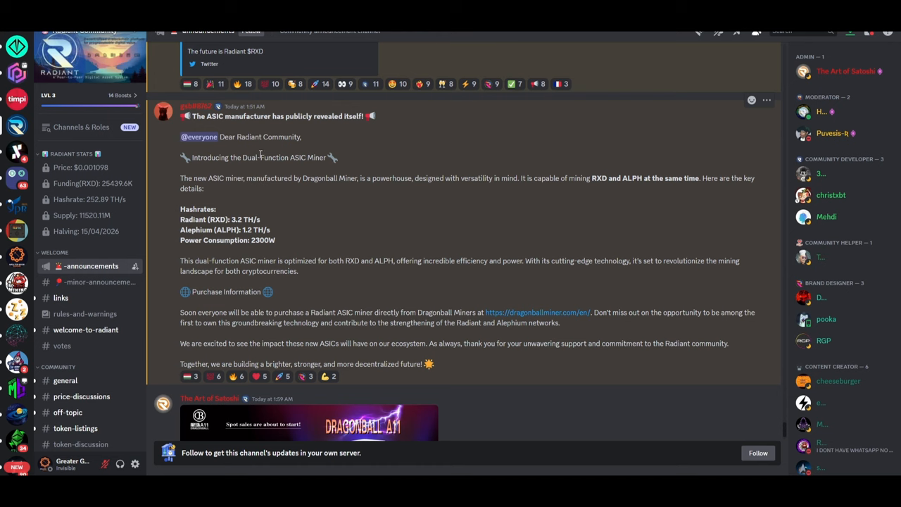
pyautogui.moveTo(236, 171)
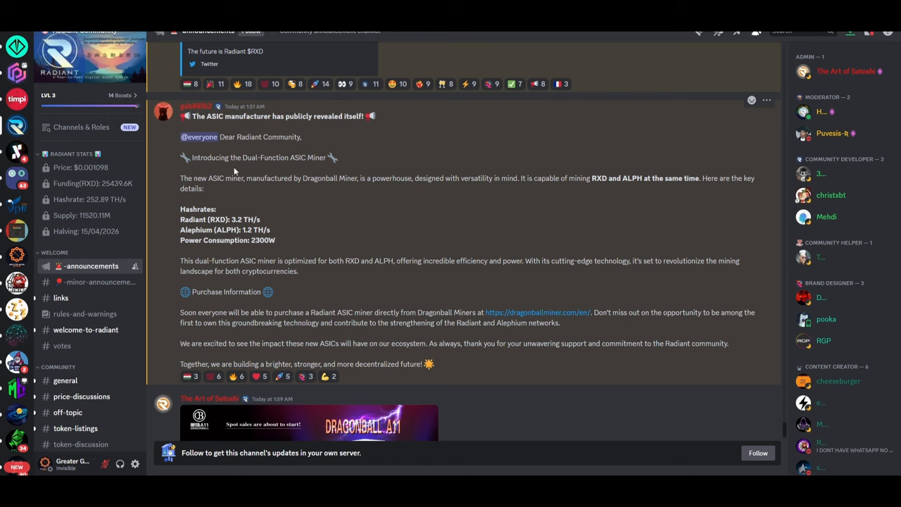
pyautogui.moveTo(225, 180)
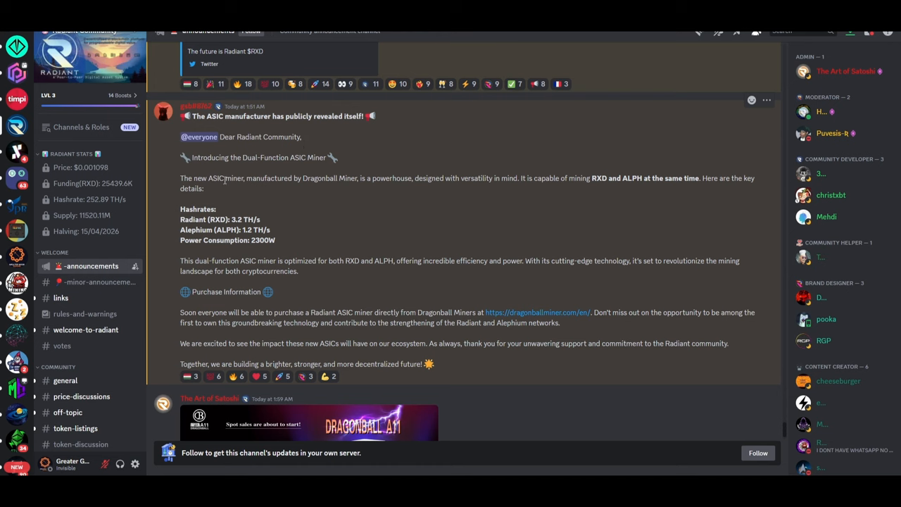
pyautogui.moveTo(358, 179)
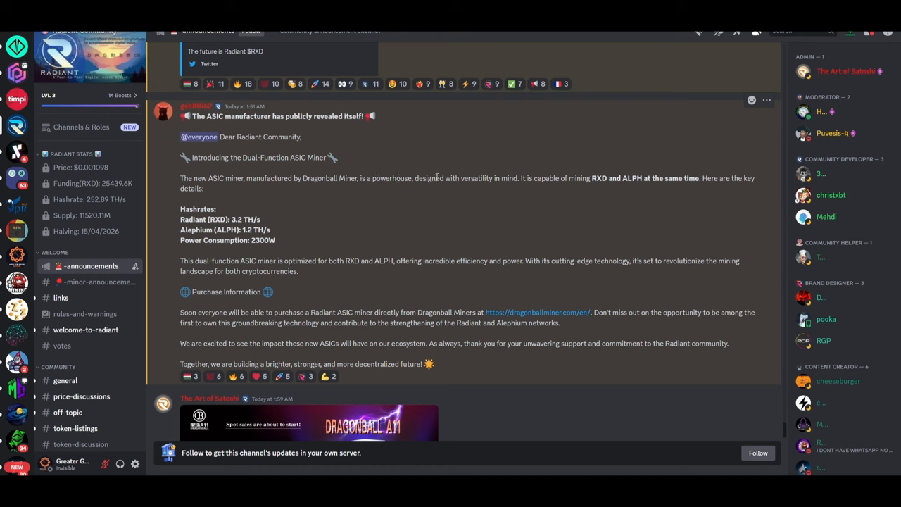
pyautogui.moveTo(586, 191)
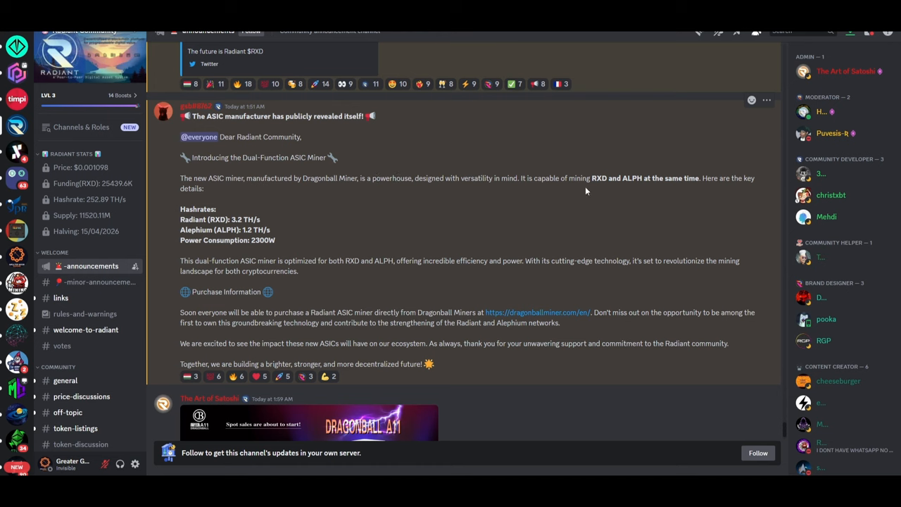
pyautogui.moveTo(663, 190)
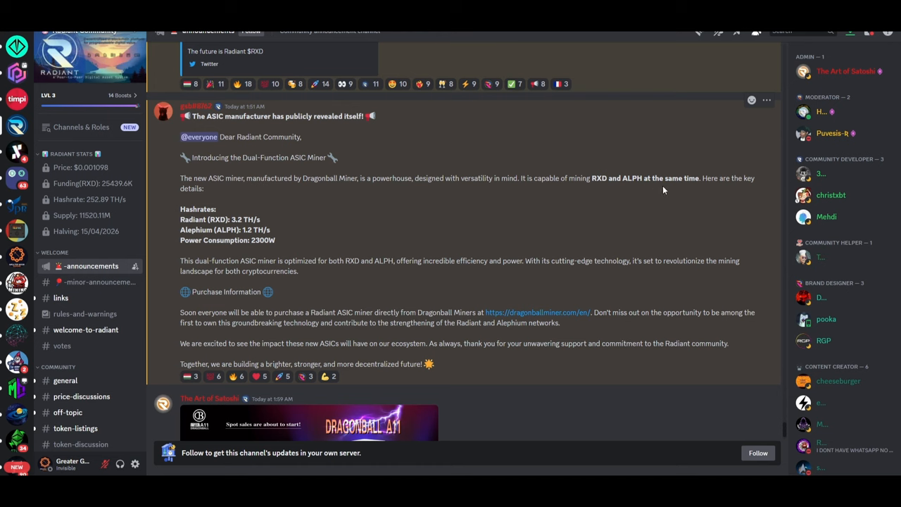
pyautogui.moveTo(247, 216)
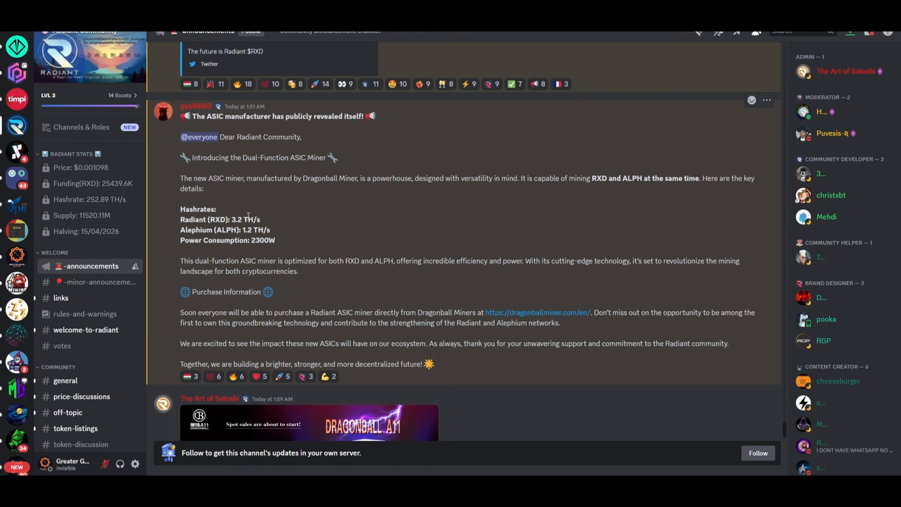
pyautogui.moveTo(317, 243)
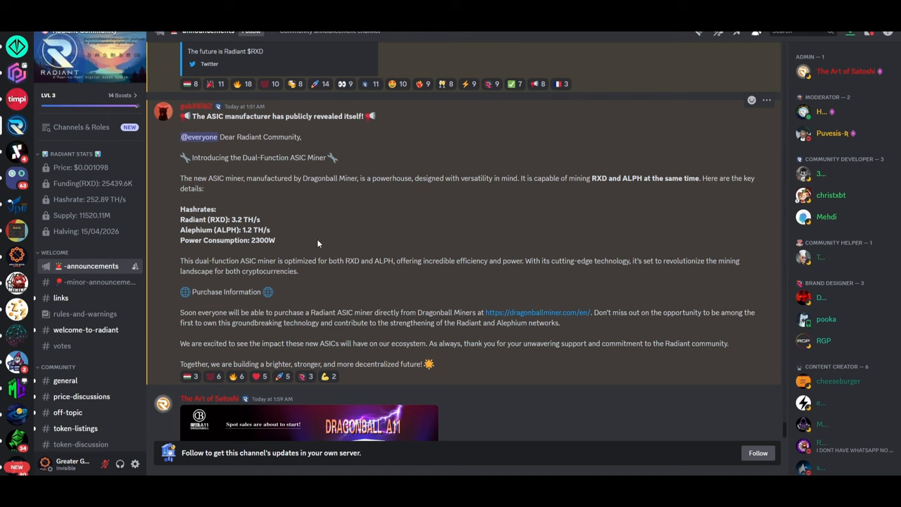
pyautogui.moveTo(361, 241)
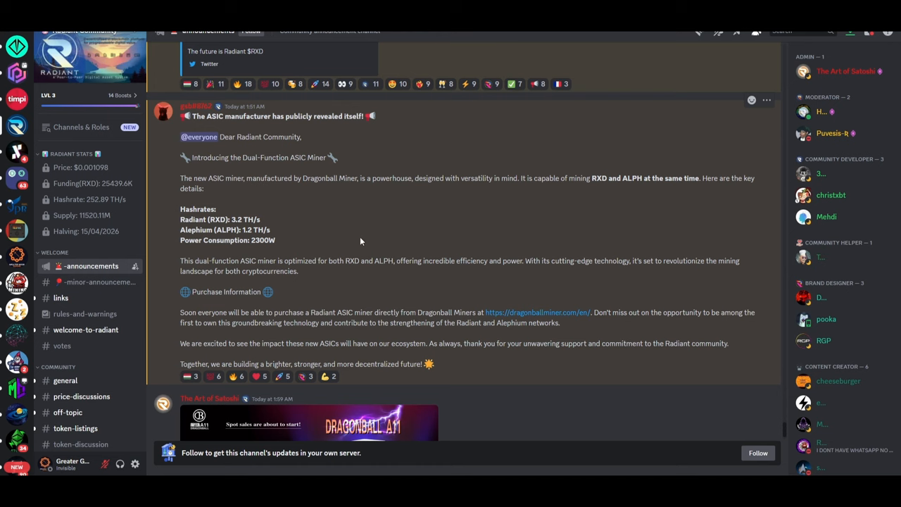
pyautogui.moveTo(389, 238)
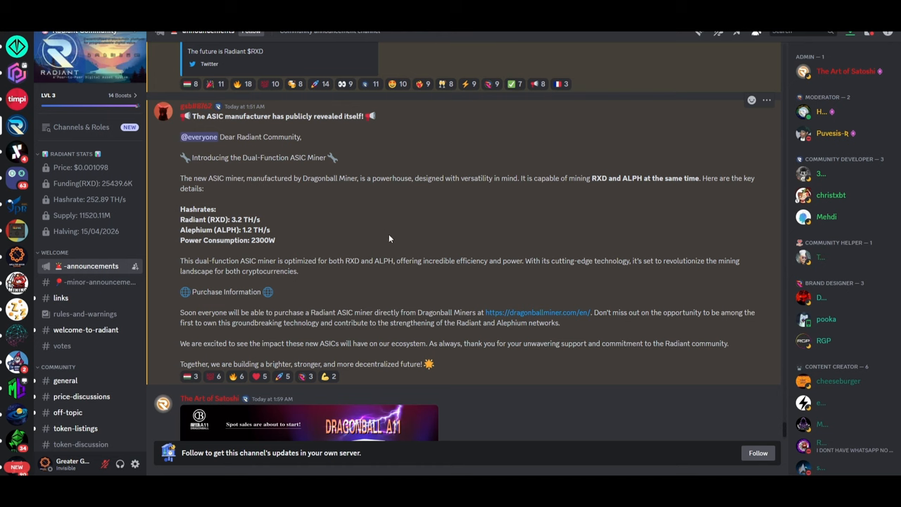
pyautogui.moveTo(518, 247)
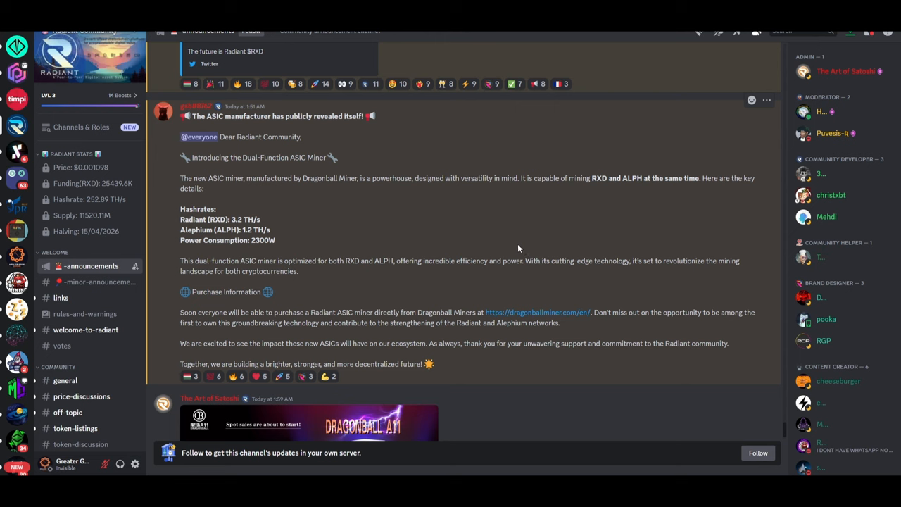
pyautogui.moveTo(645, 249)
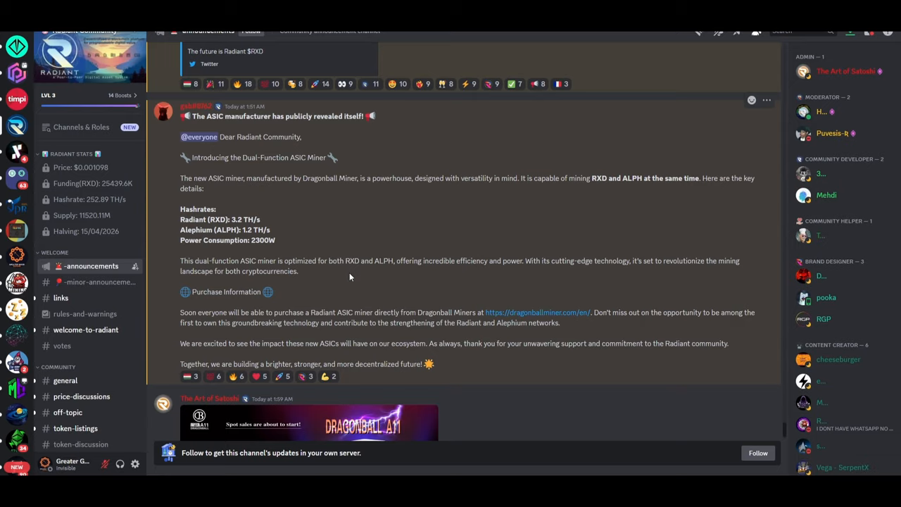
pyautogui.moveTo(342, 278)
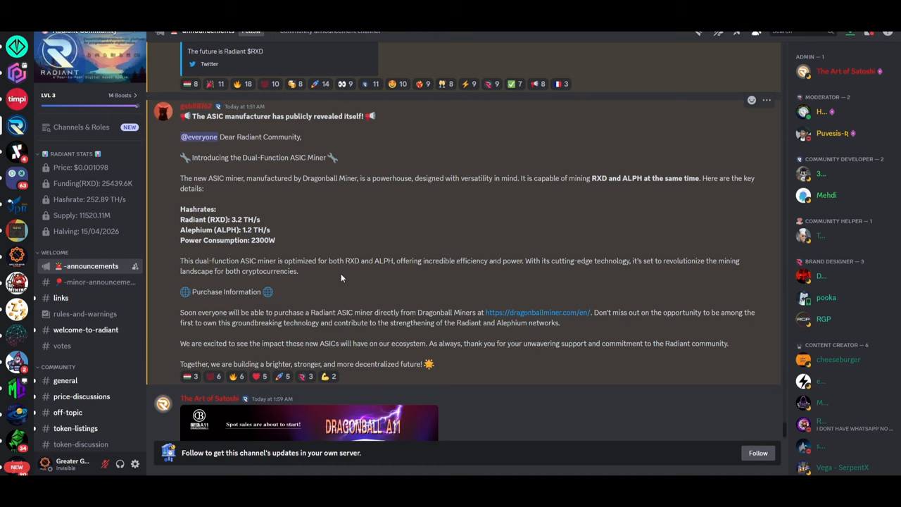
pyautogui.moveTo(363, 218)
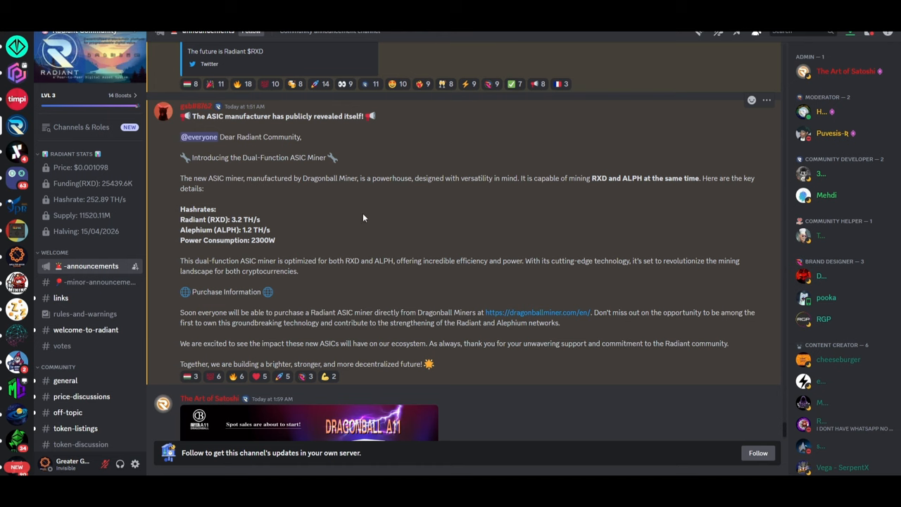
pyautogui.moveTo(239, 229)
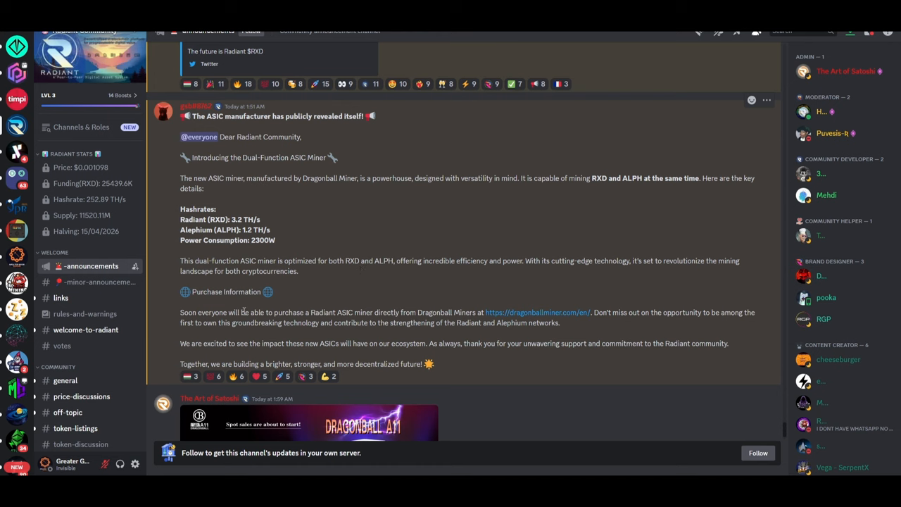
pyautogui.moveTo(460, 308)
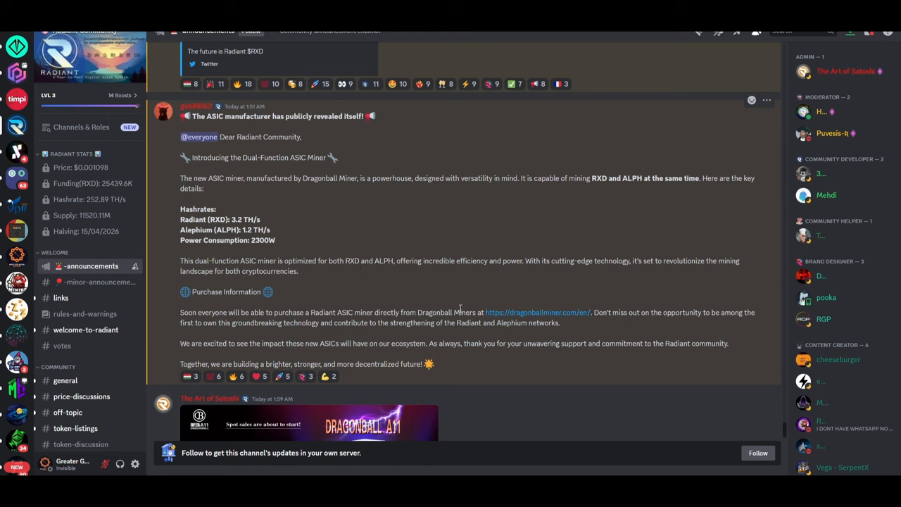
pyautogui.moveTo(559, 318)
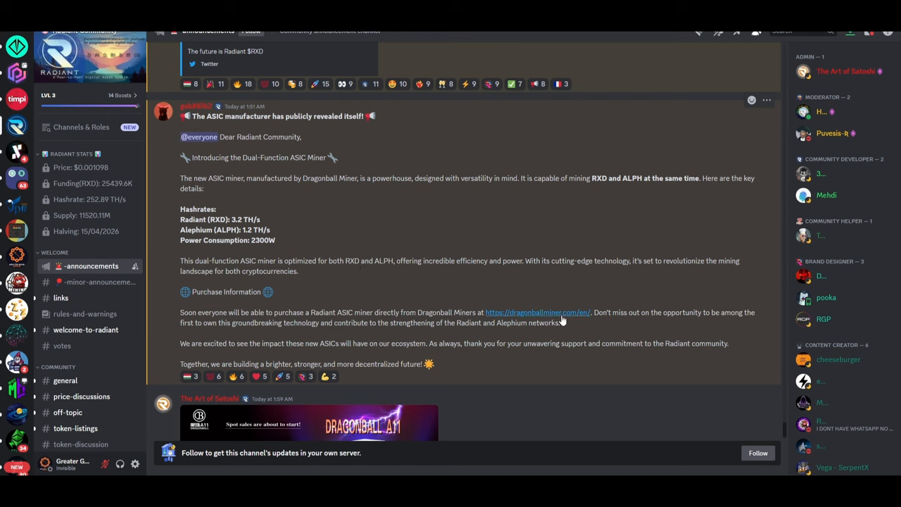
pyautogui.moveTo(539, 312)
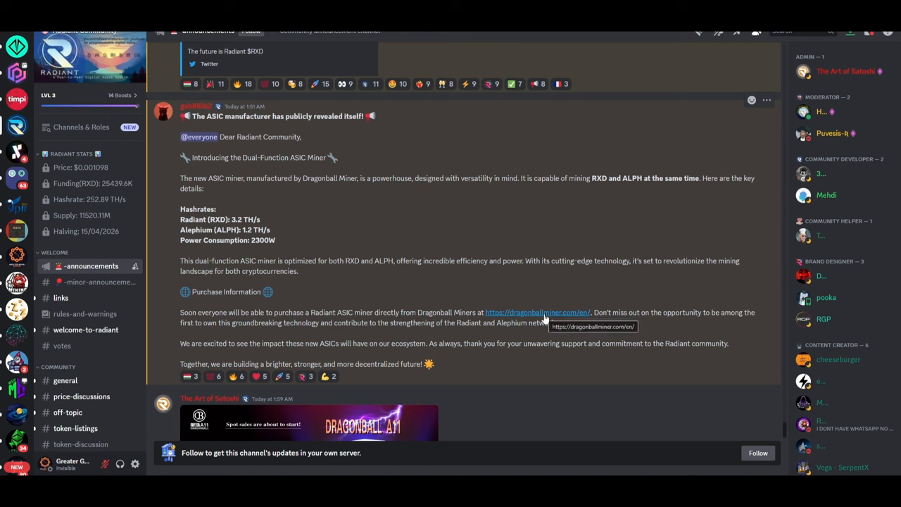
pyautogui.moveTo(525, 292)
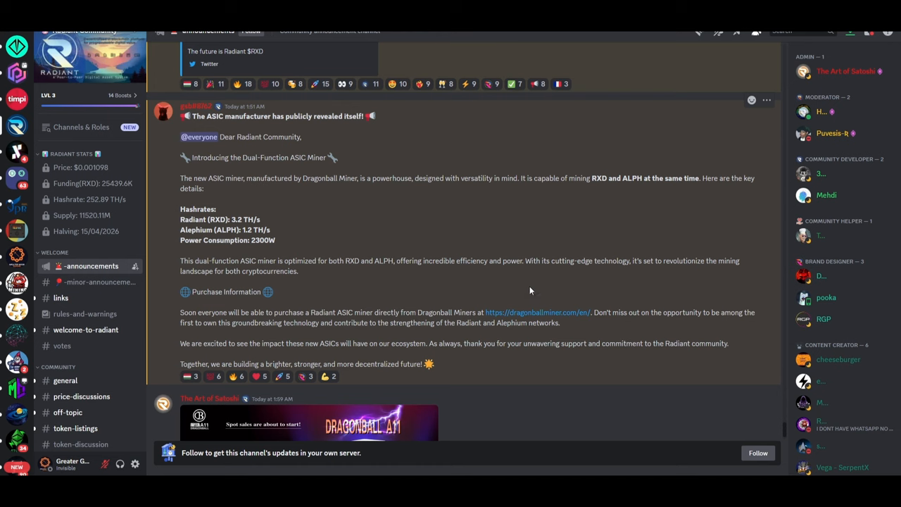
pyautogui.moveTo(571, 281)
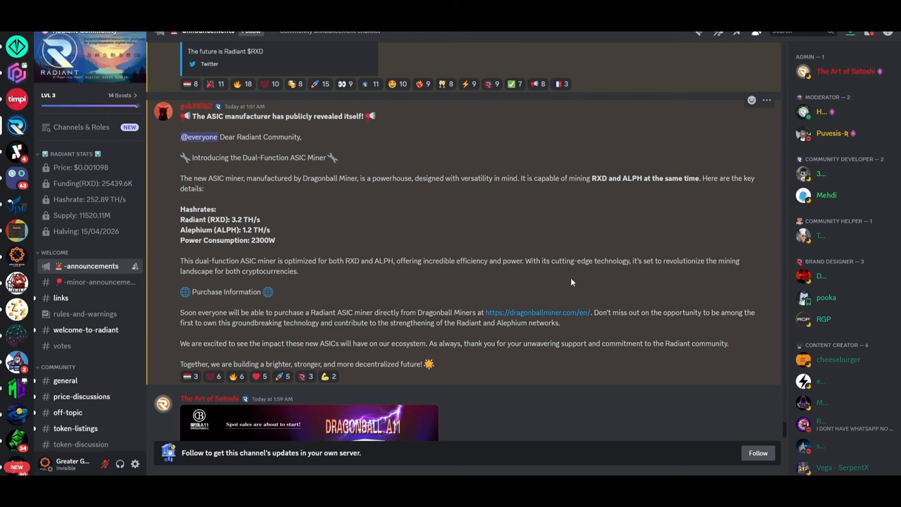
pyautogui.moveTo(581, 278)
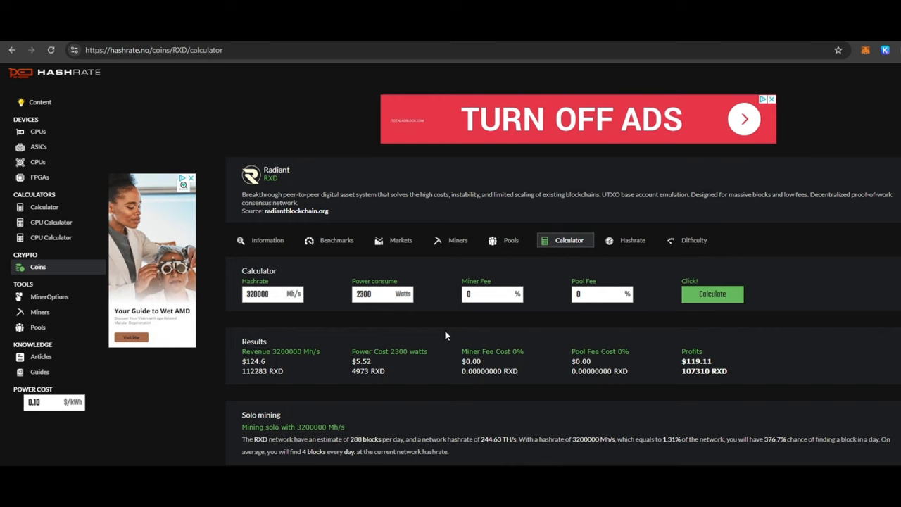
pyautogui.moveTo(279, 169)
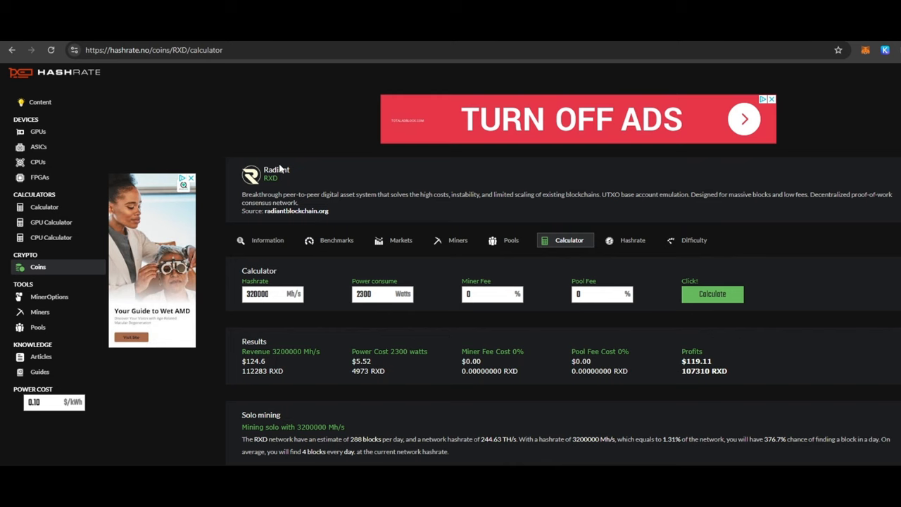
pyautogui.moveTo(334, 192)
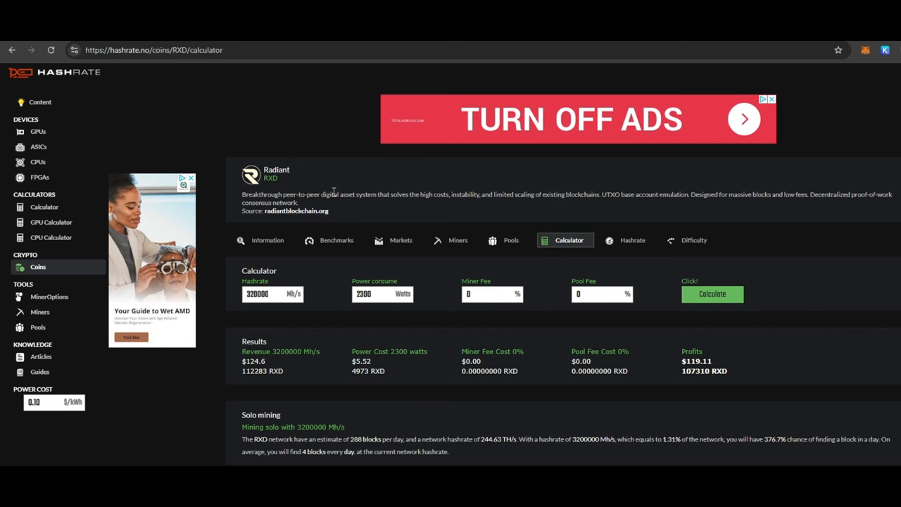
pyautogui.moveTo(562, 232)
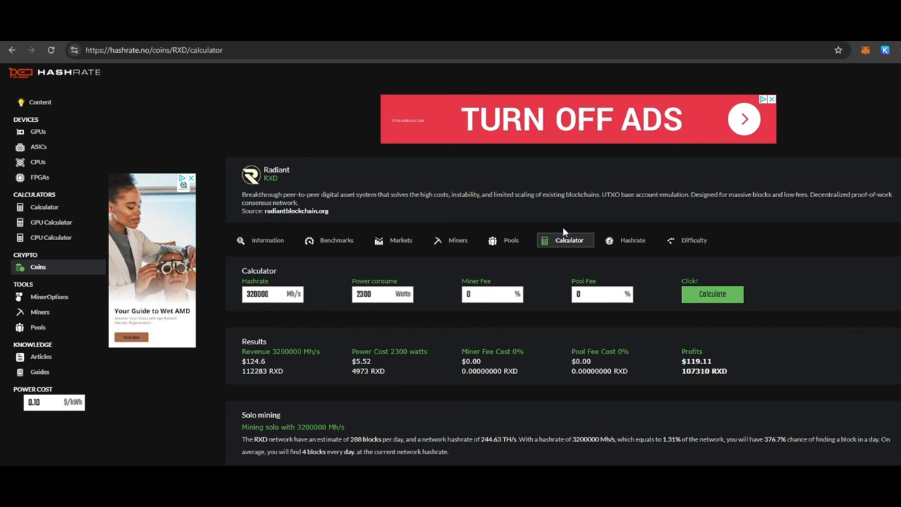
pyautogui.moveTo(556, 220)
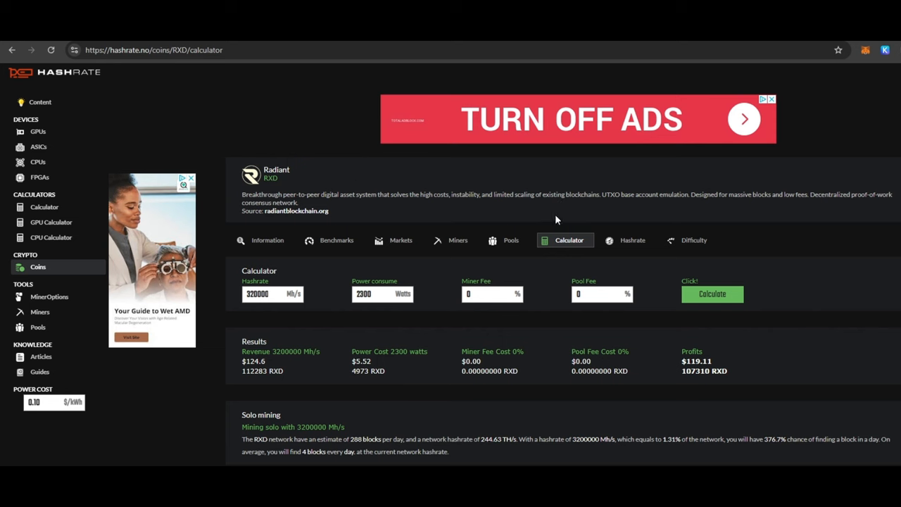
pyautogui.tripleClick(273, 293)
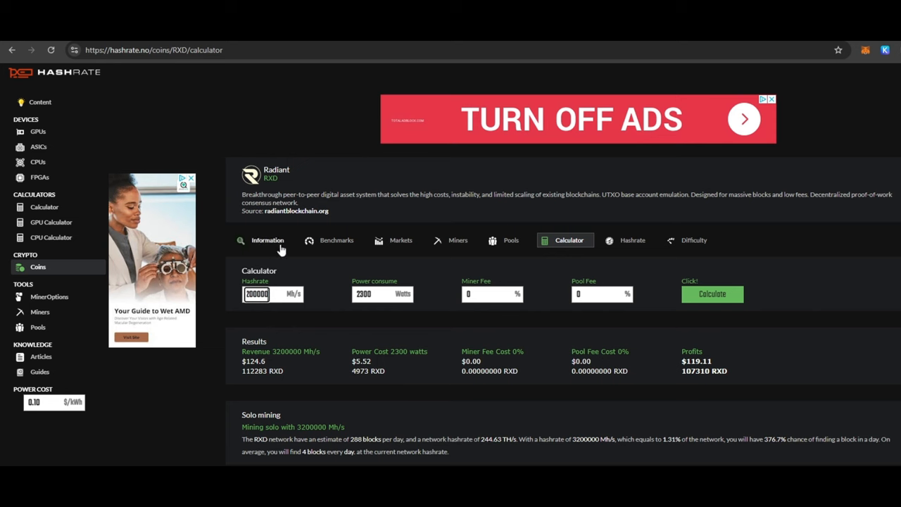
pyautogui.moveTo(391, 313)
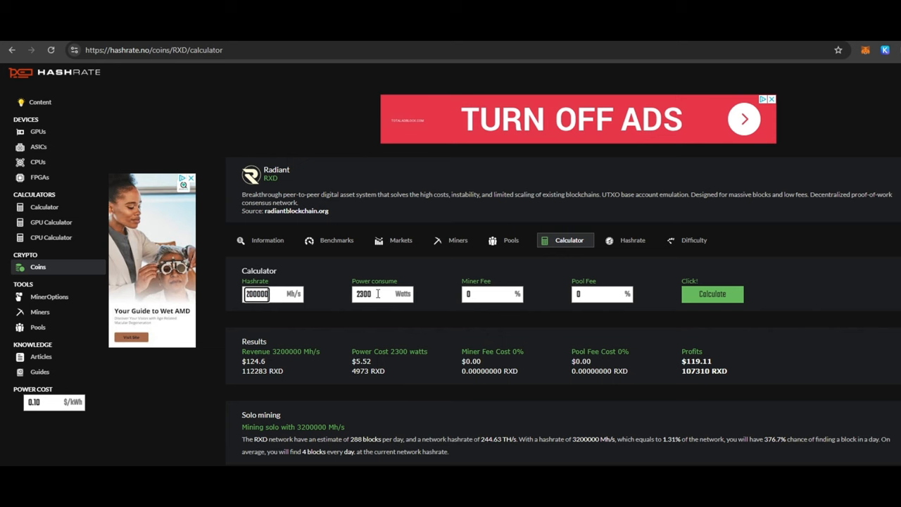
pyautogui.moveTo(376, 294)
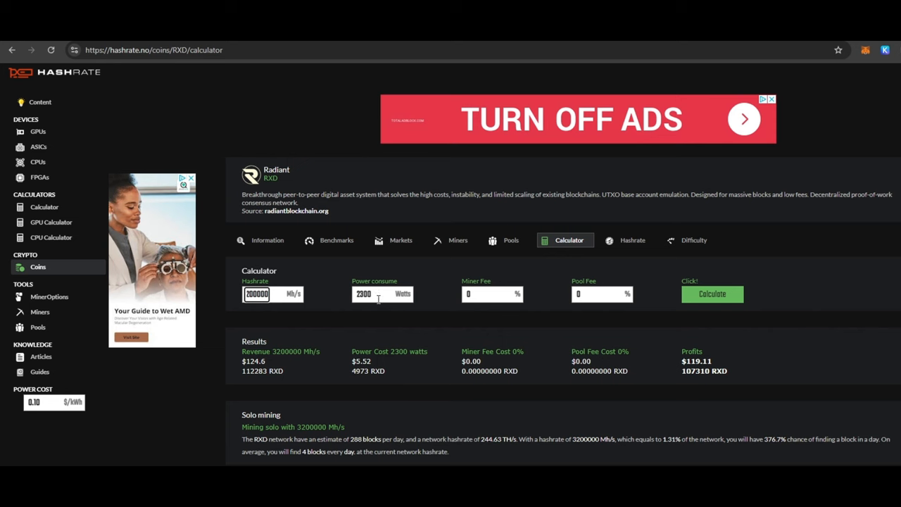
pyautogui.moveTo(380, 298)
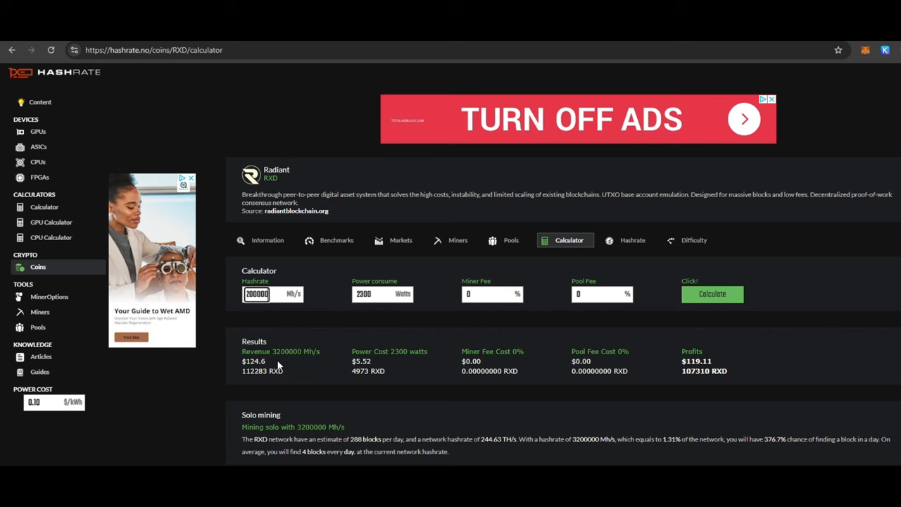
pyautogui.moveTo(274, 369)
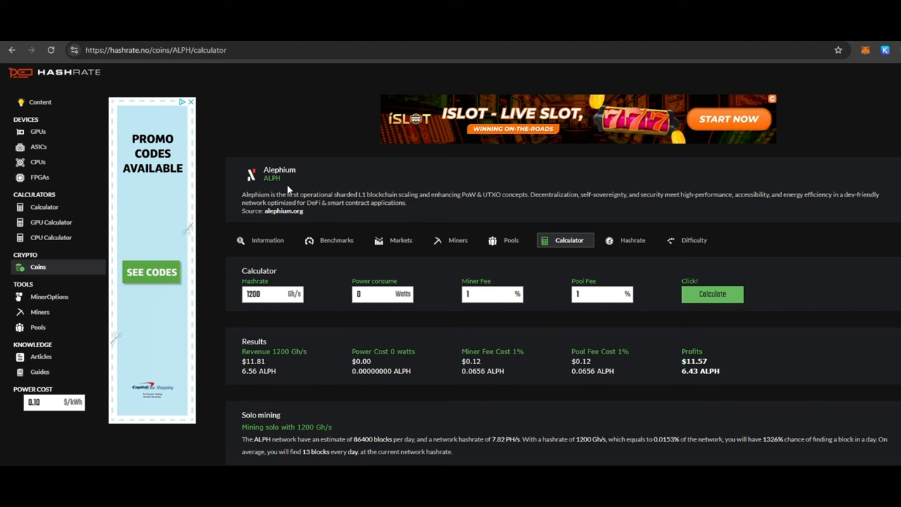
pyautogui.moveTo(275, 298)
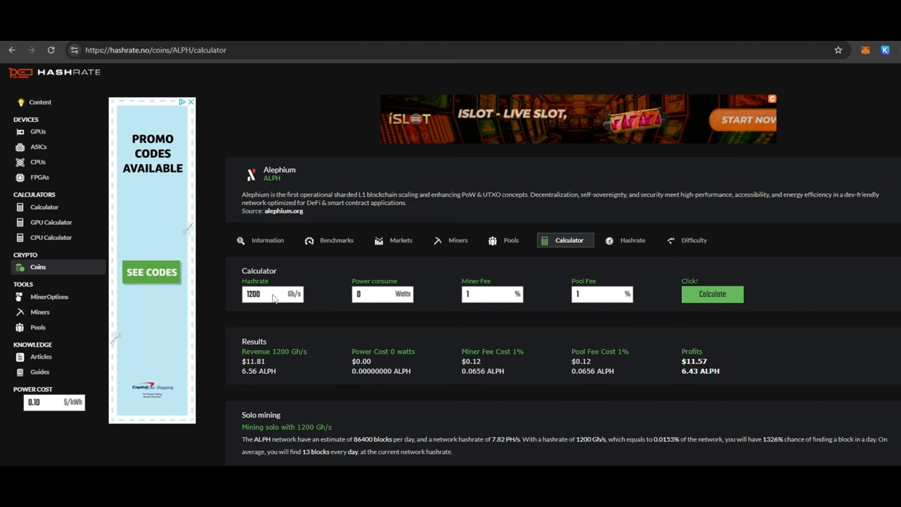
pyautogui.moveTo(675, 367)
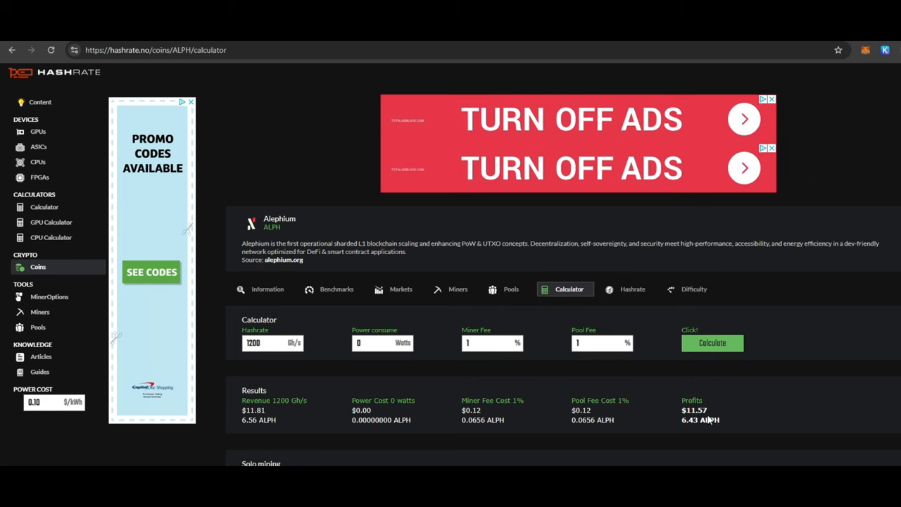
pyautogui.moveTo(703, 421)
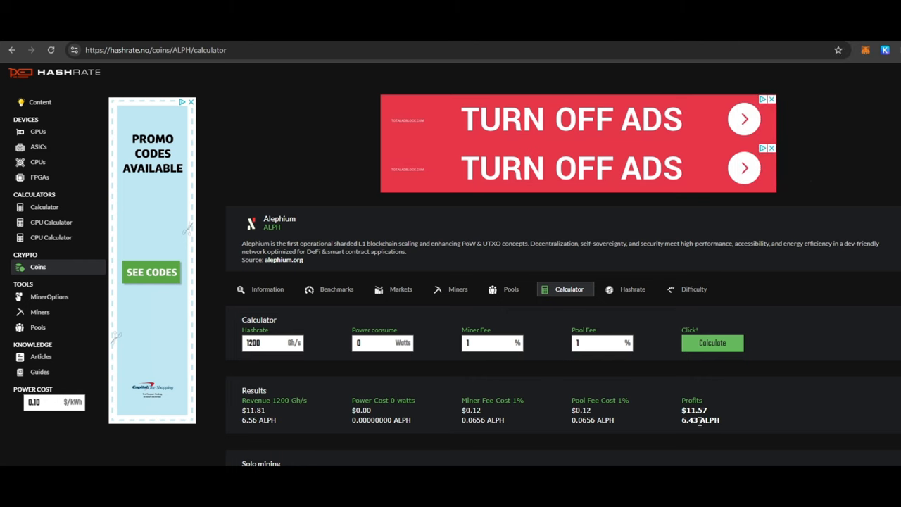
pyautogui.moveTo(764, 44)
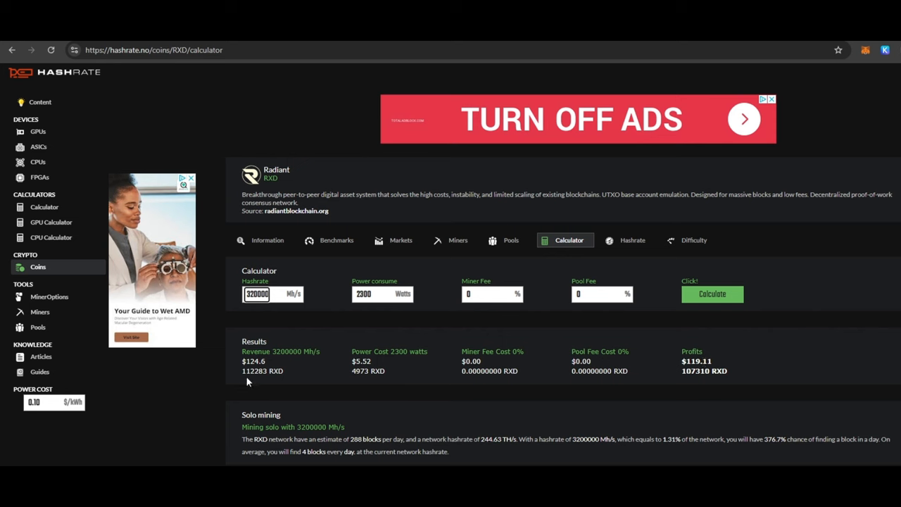
# Select the 3200000 Mh/s hashrate value in the Radiant (RXD) calculator.
pyautogui.doubleClick(261, 371)
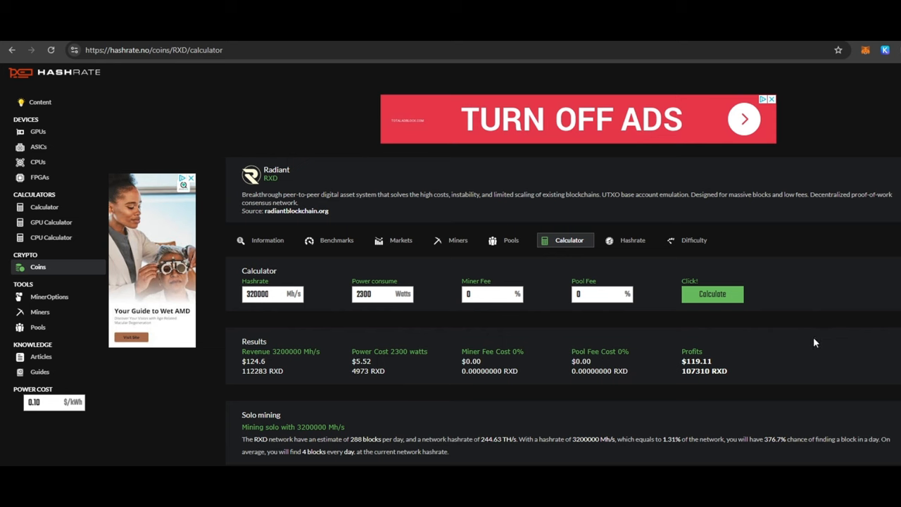
pyautogui.moveTo(813, 353)
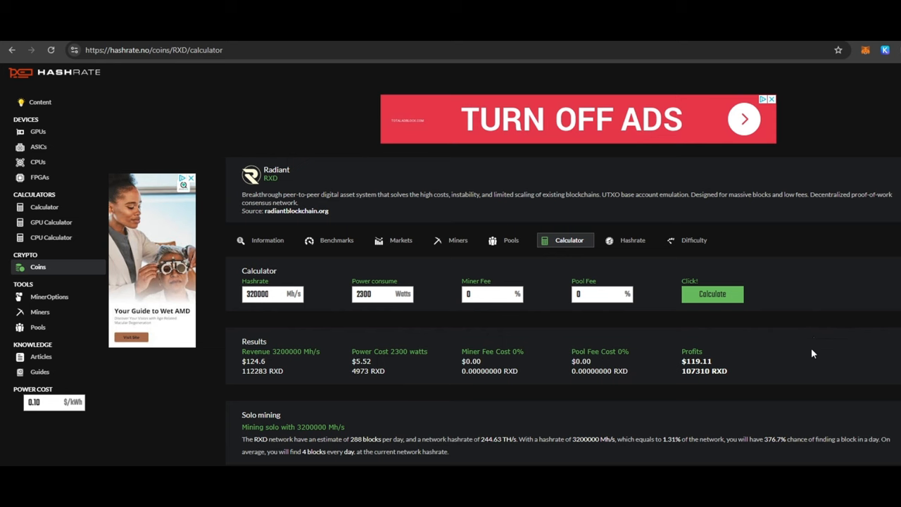
pyautogui.moveTo(813, 353)
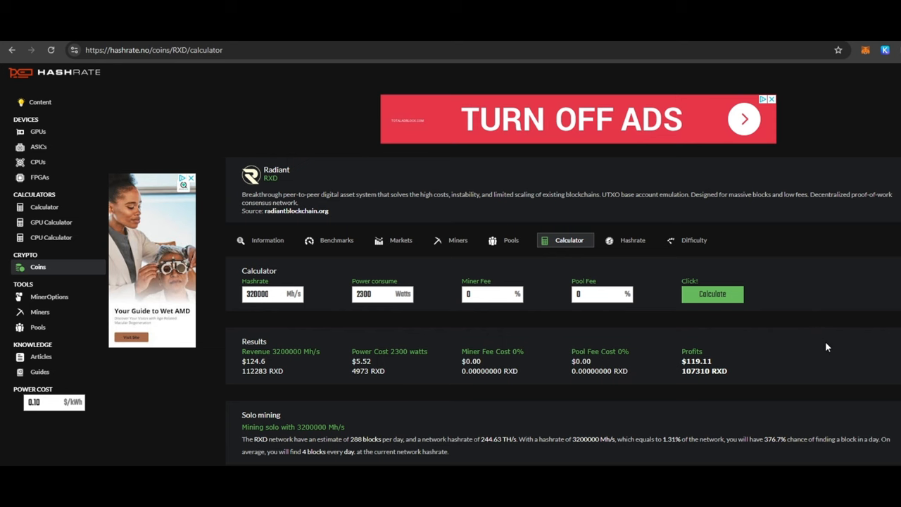
pyautogui.moveTo(833, 341)
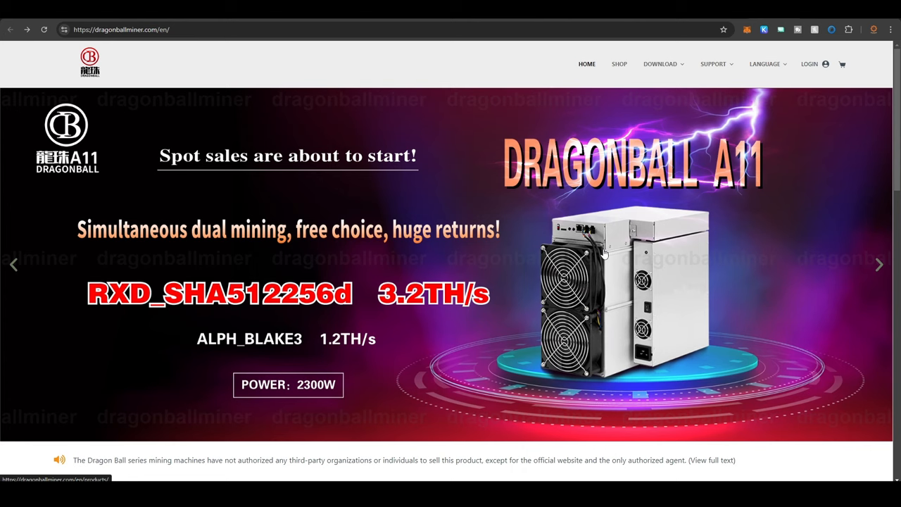
pyautogui.moveTo(548, 277)
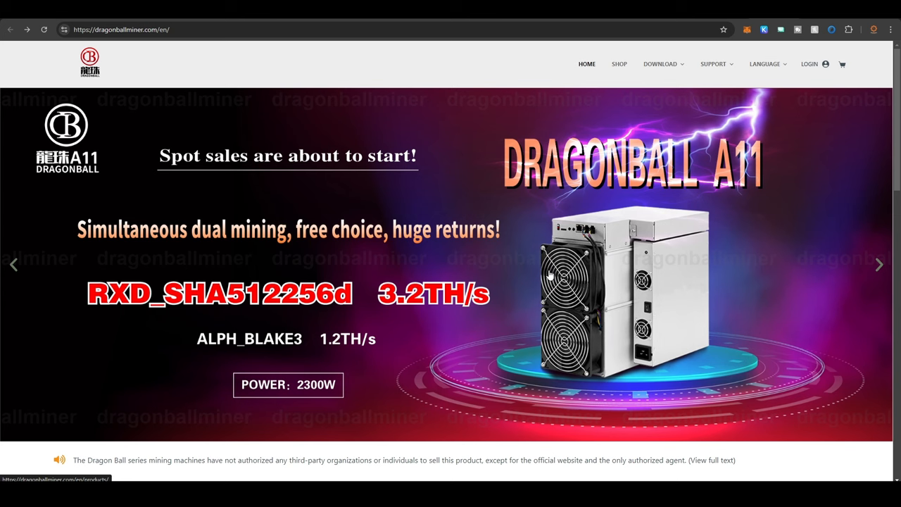
pyautogui.moveTo(612, 64)
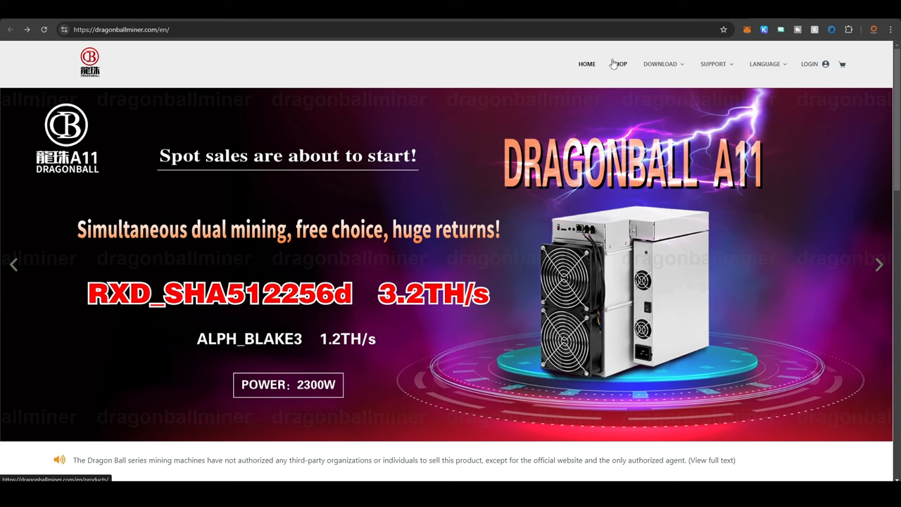
# Go to SHOP on dragonballminer.com to load the Dragonball Miner A11 product page.
pyautogui.click(618, 63)
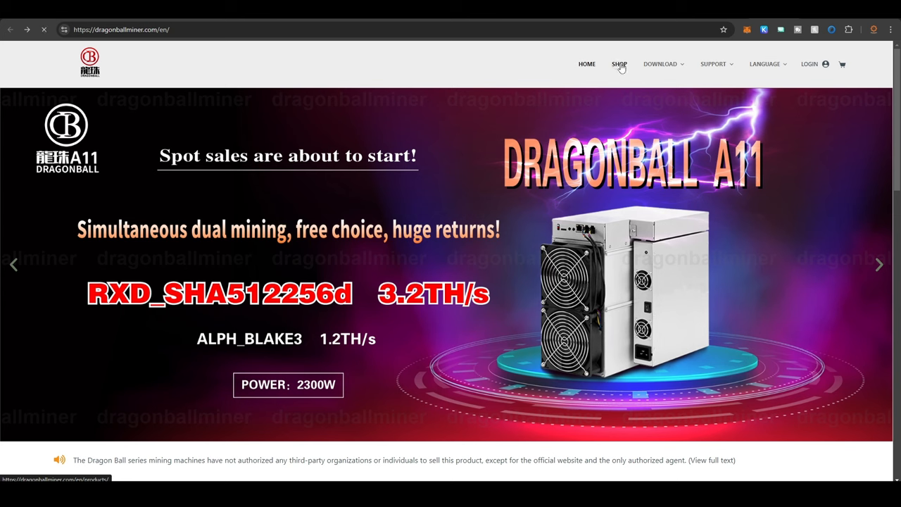
pyautogui.click(619, 64)
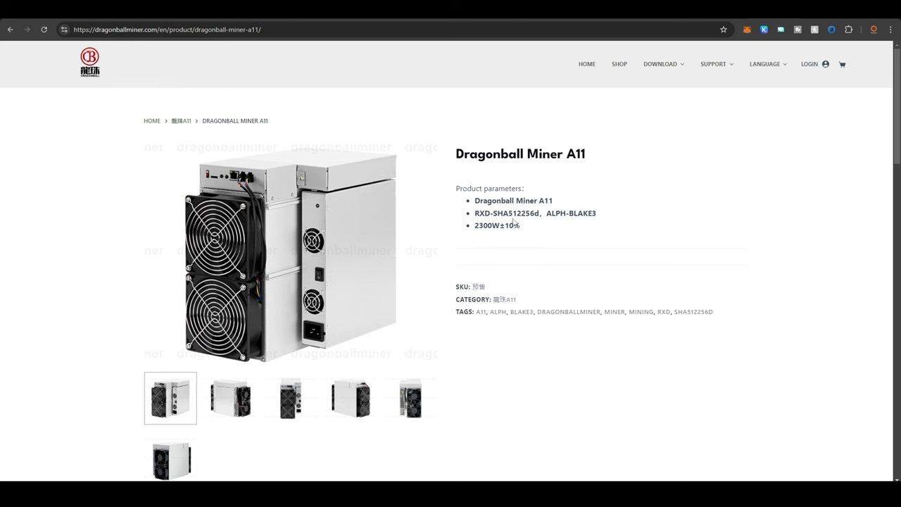
# Browse the A11 gallery thumbnails to the fifth photo showing the twin-fan side.
pyautogui.scroll(-3)
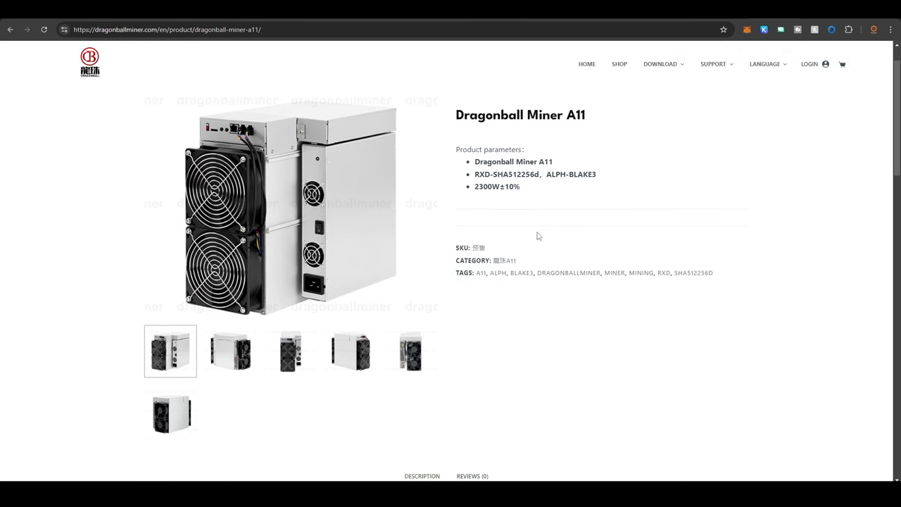
pyautogui.click(231, 351)
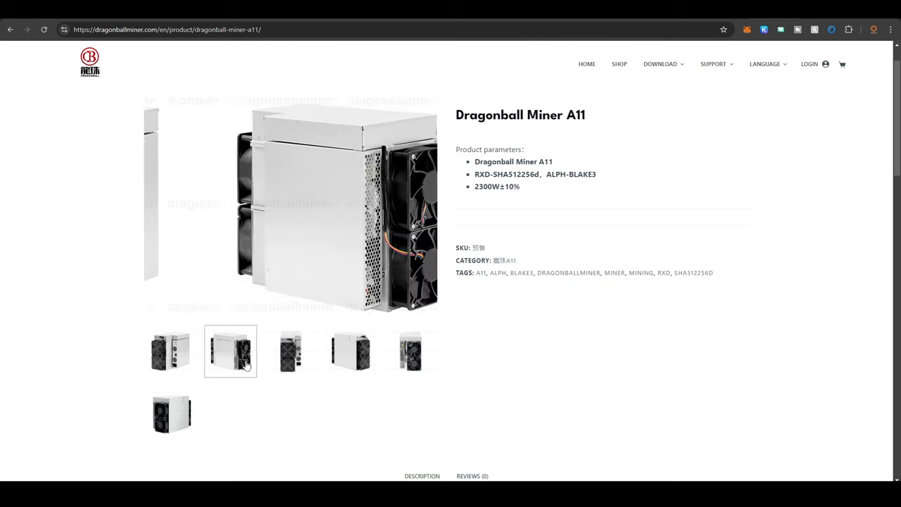
pyautogui.click(290, 350)
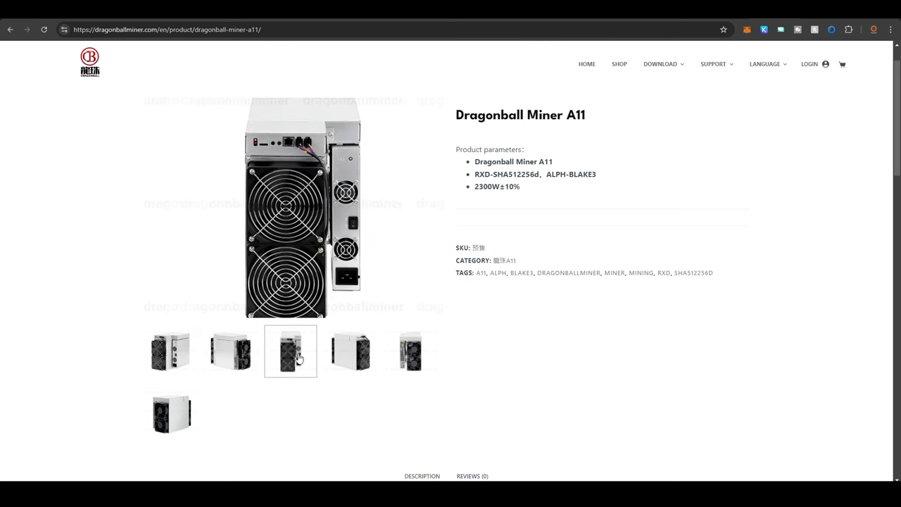
pyautogui.click(410, 350)
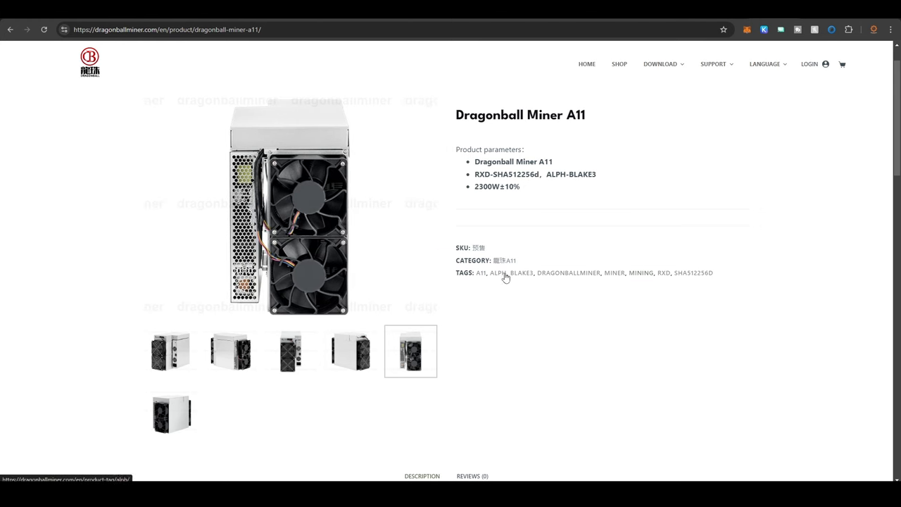
pyautogui.moveTo(569, 286)
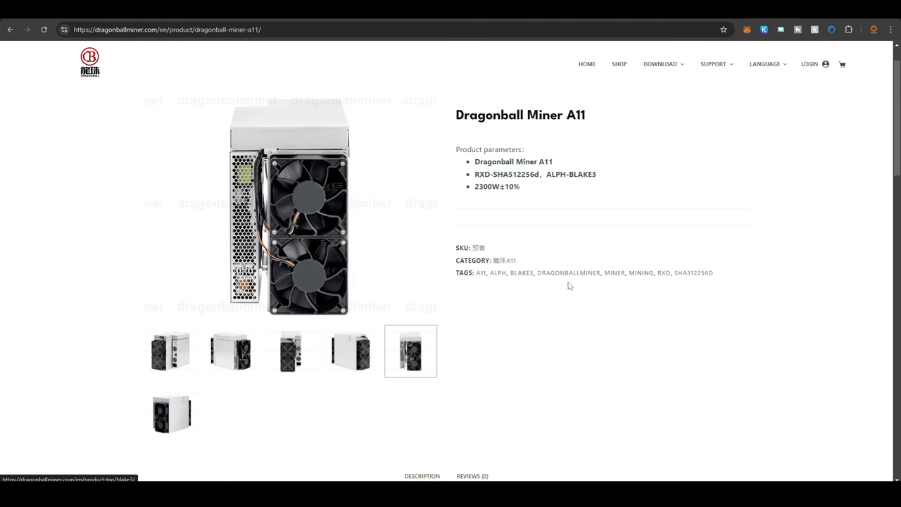
# Scroll through the A11 description, shipping and warranty terms down to related products.
pyautogui.scroll(-3)
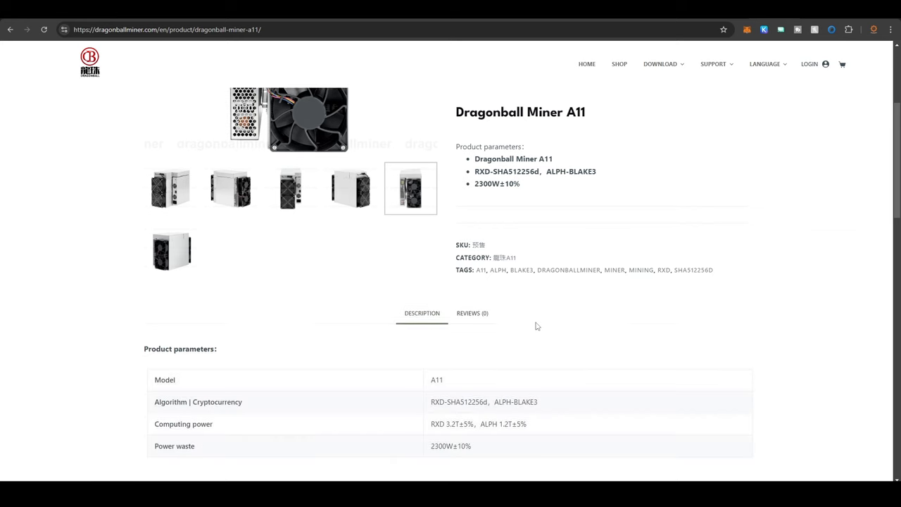
pyautogui.scroll(-3)
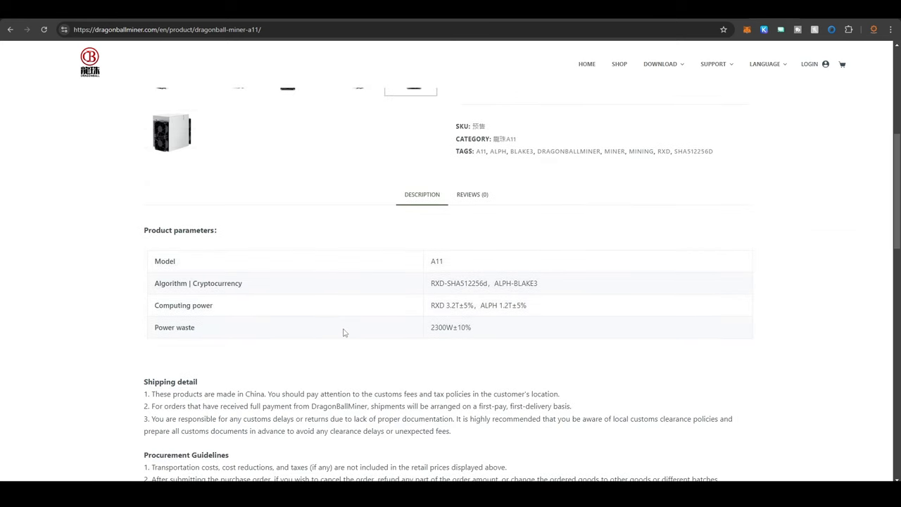
pyautogui.moveTo(459, 334)
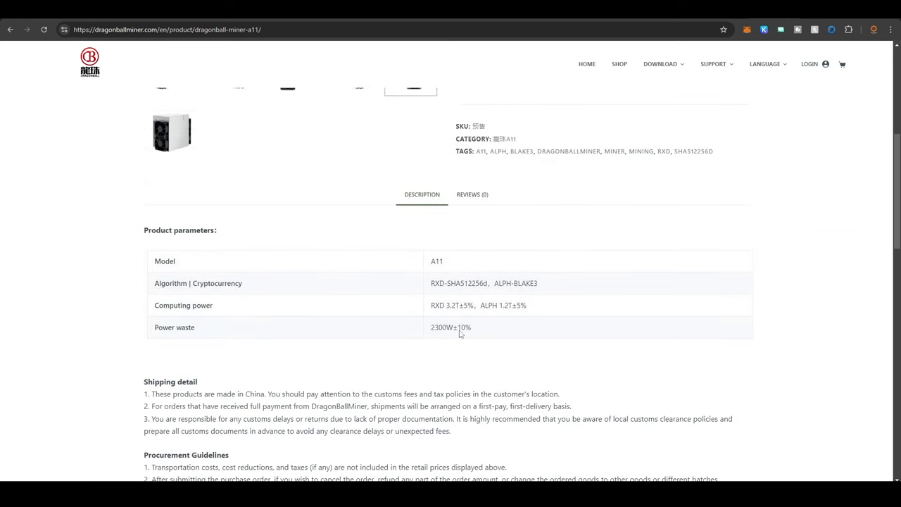
pyautogui.scroll(-3)
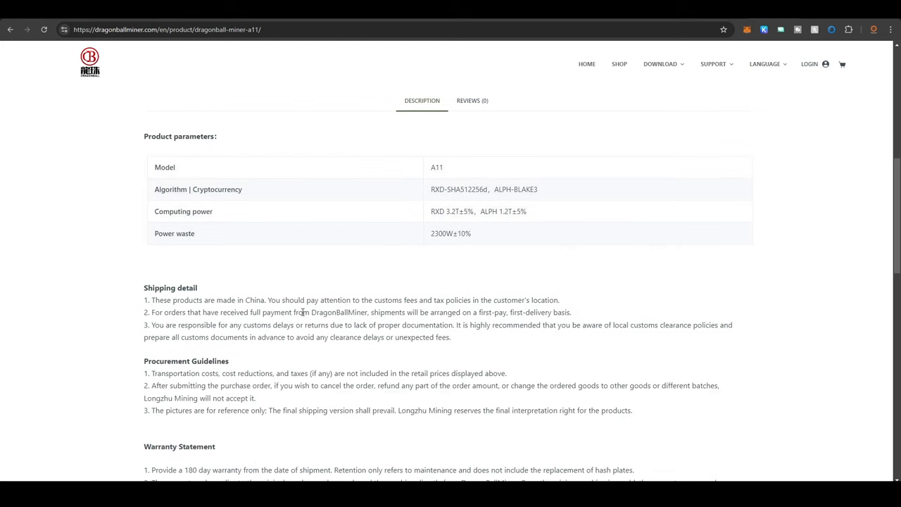
pyautogui.moveTo(472, 301)
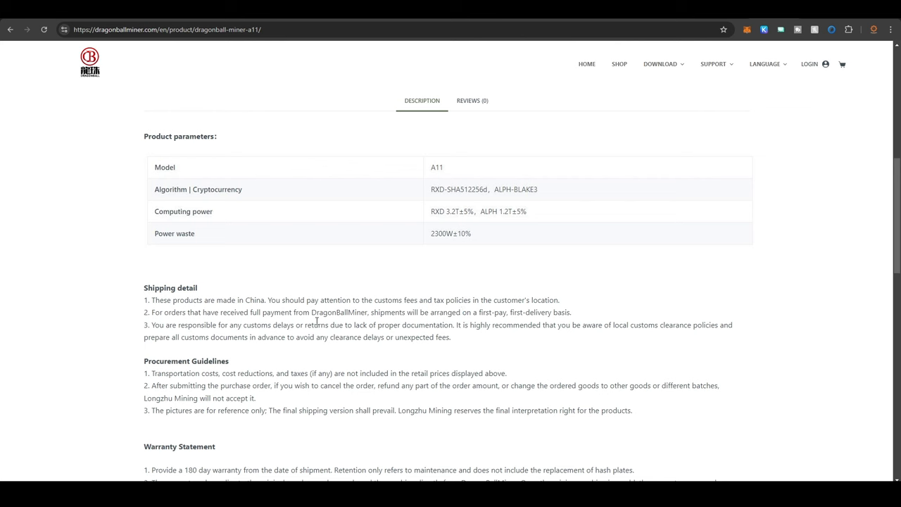
pyautogui.scroll(-3)
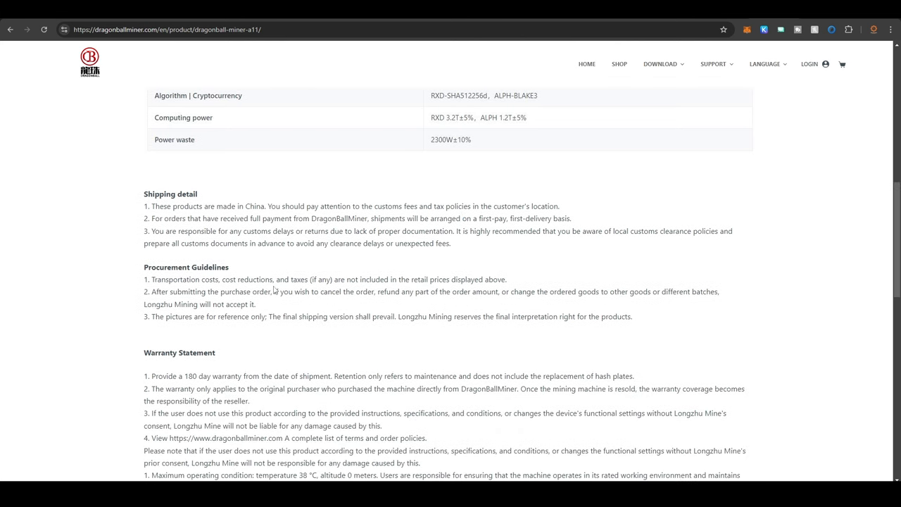
pyautogui.scroll(-3)
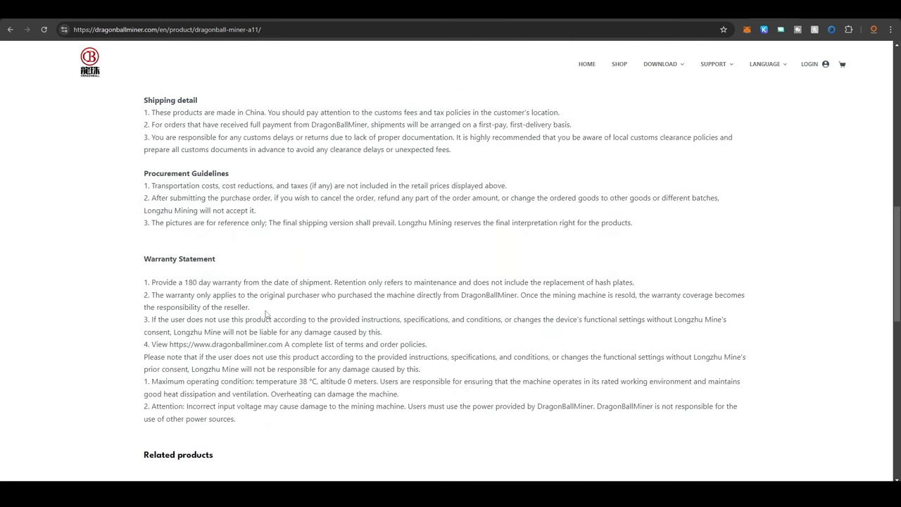
pyautogui.scroll(-3)
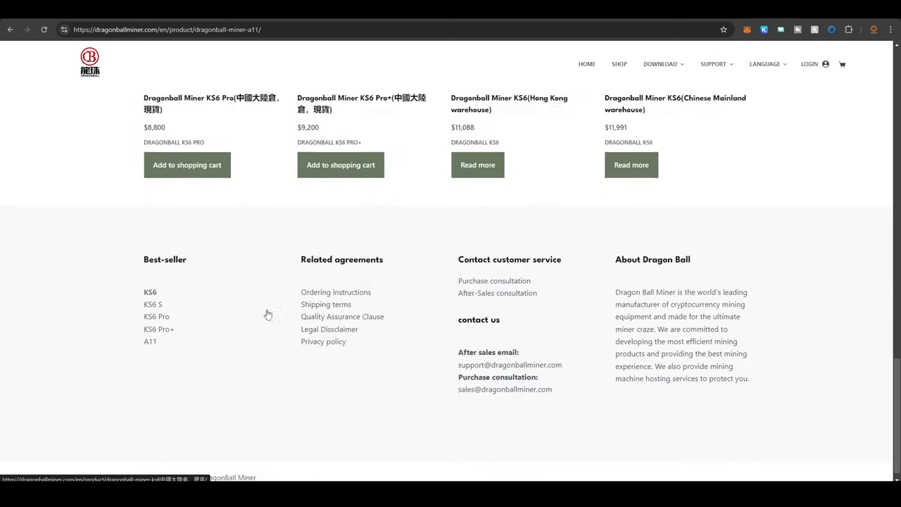
pyautogui.scroll(3)
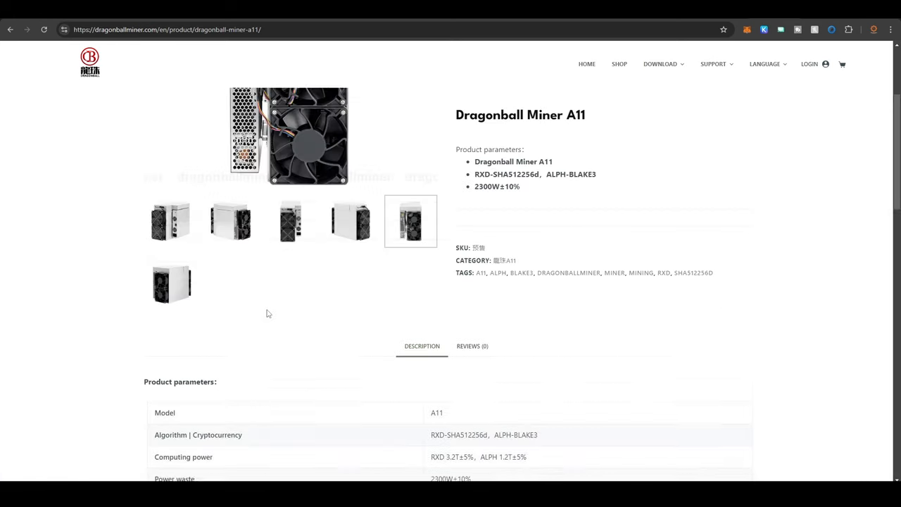
# Switch the product details to the Reviews (0) tab and scroll through it.
pyautogui.click(472, 301)
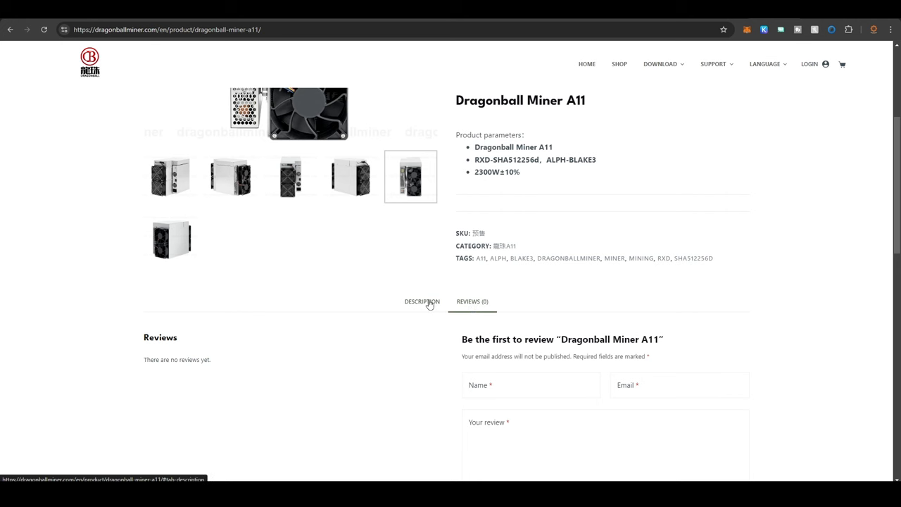
pyautogui.scroll(3)
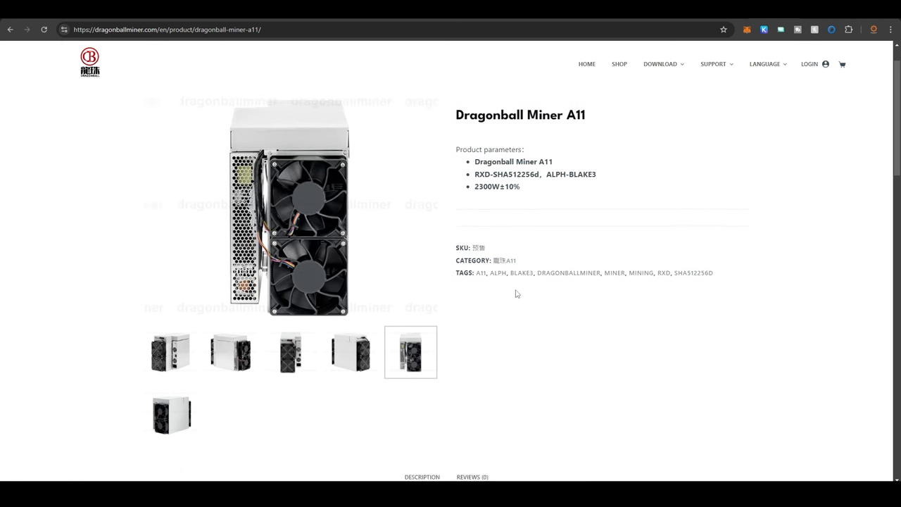
pyautogui.scroll(-3)
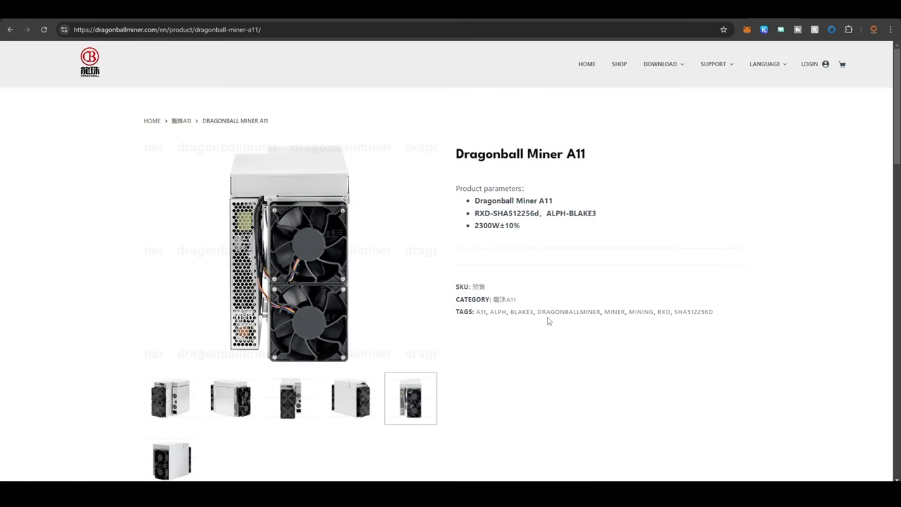
pyautogui.moveTo(555, 326)
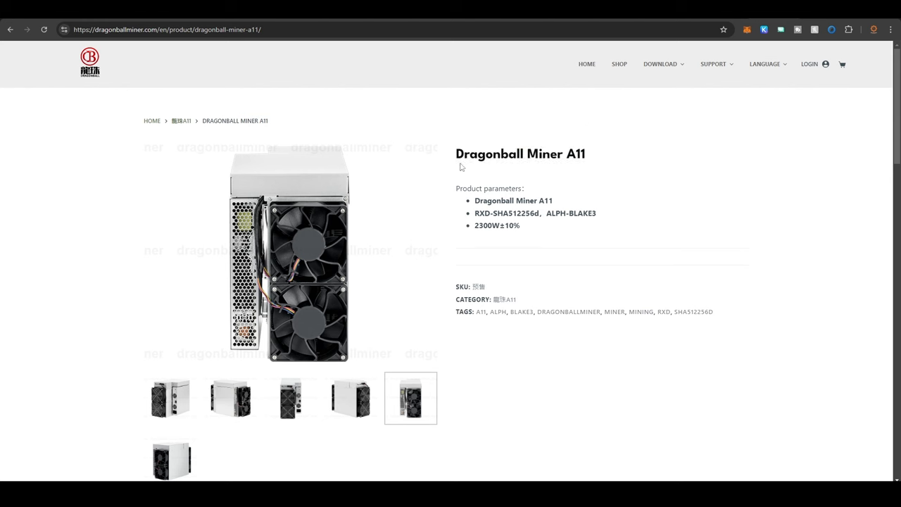
pyautogui.moveTo(641, 179)
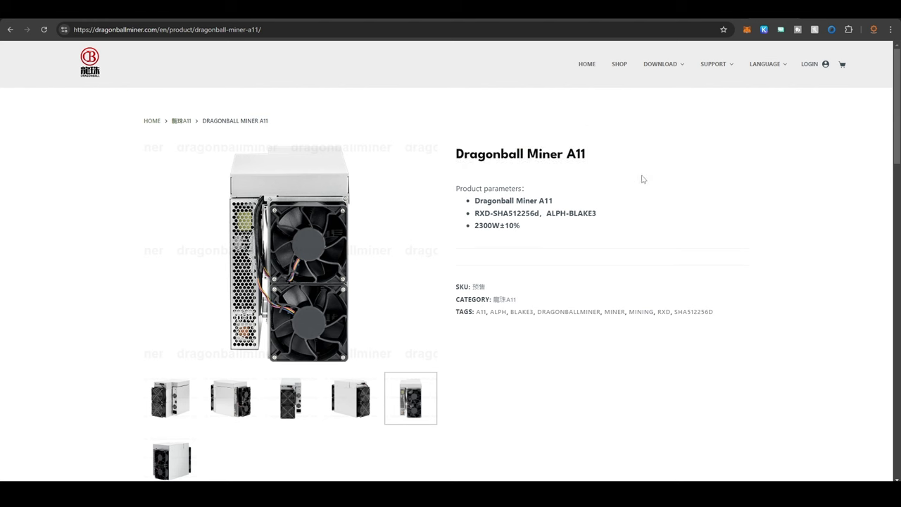
pyautogui.moveTo(648, 195)
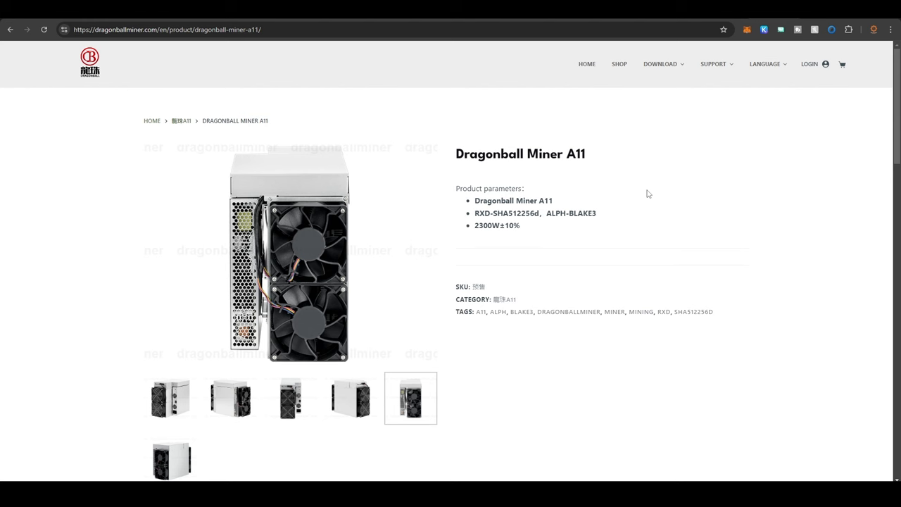
pyautogui.moveTo(599, 91)
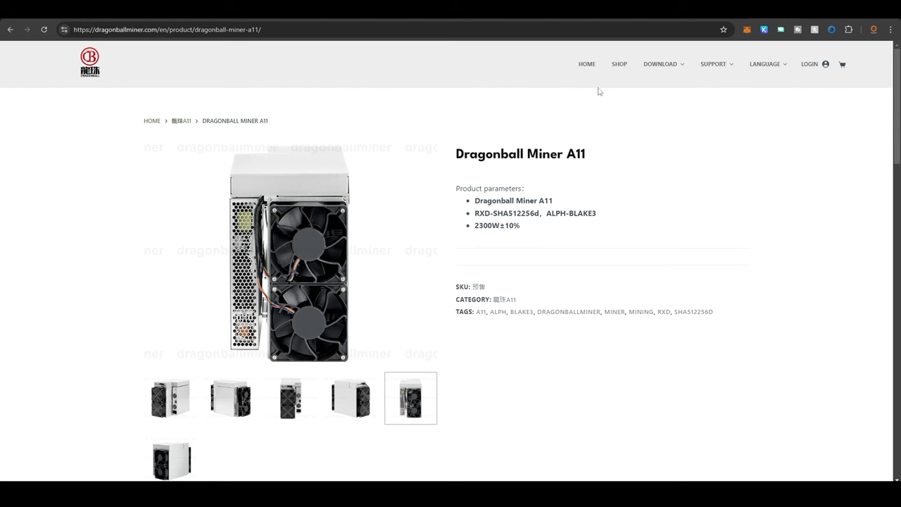
# View the site's home page A11 banner, then the Greater Good Mining YouTube Videos tab.
pyautogui.click(90, 62)
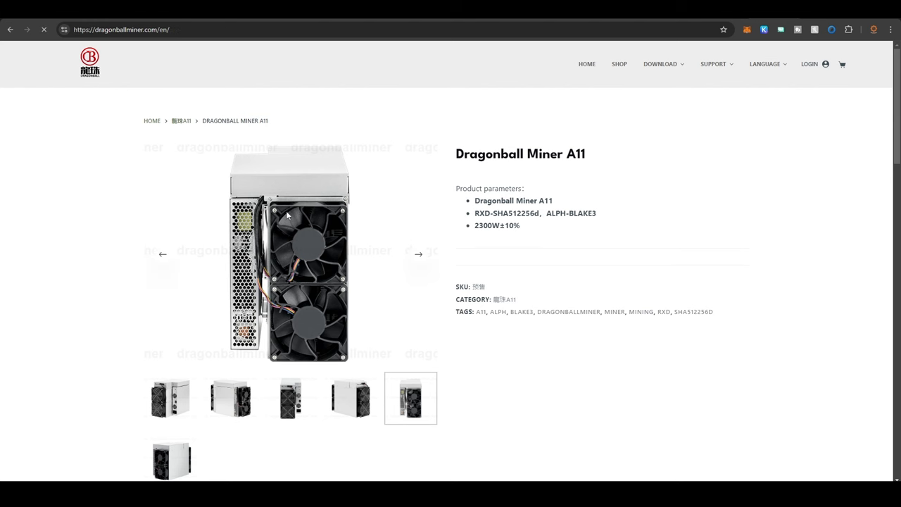
pyautogui.click(587, 63)
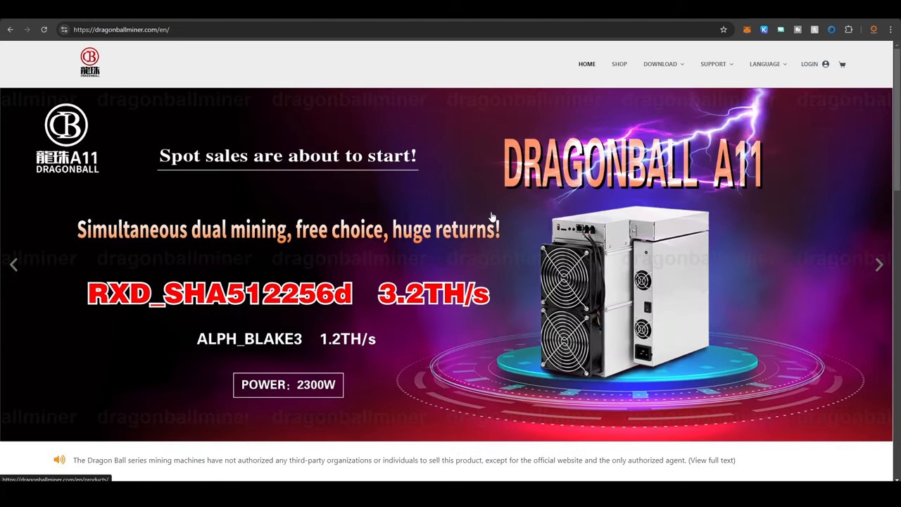
pyautogui.moveTo(758, 147)
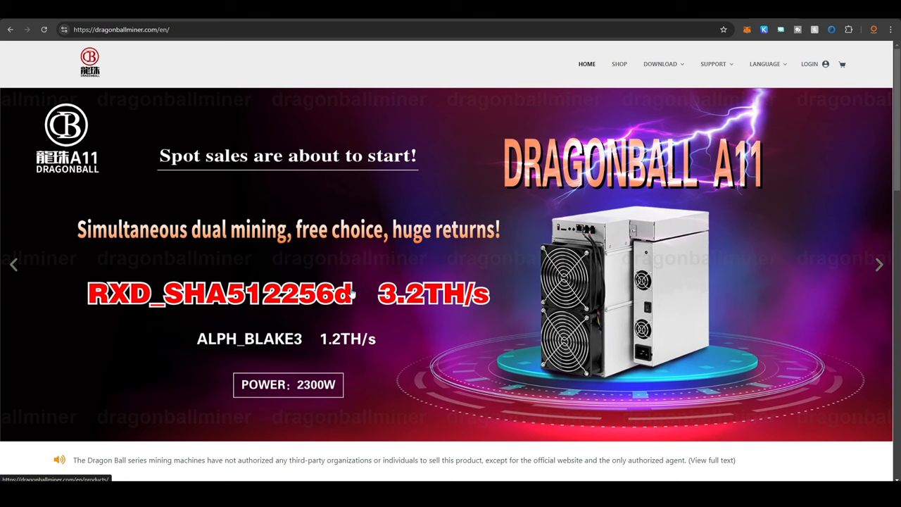
pyautogui.moveTo(387, 274)
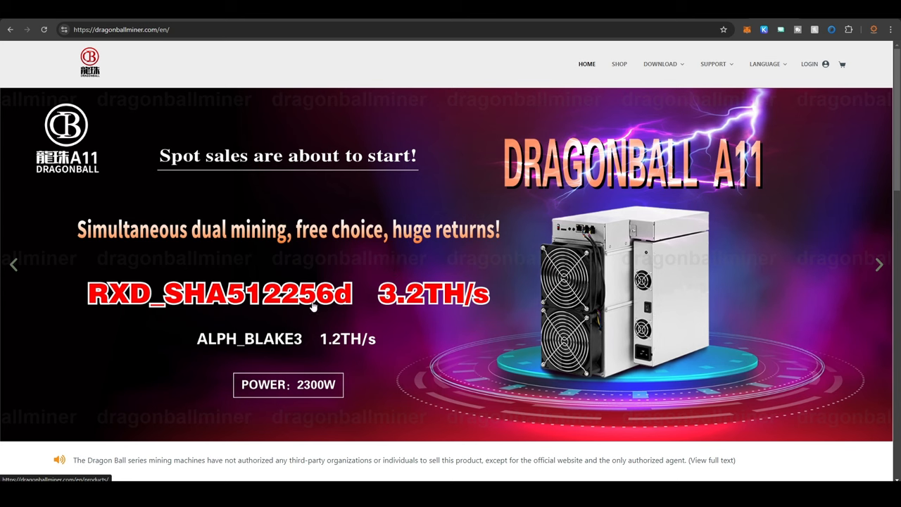
pyautogui.moveTo(329, 296)
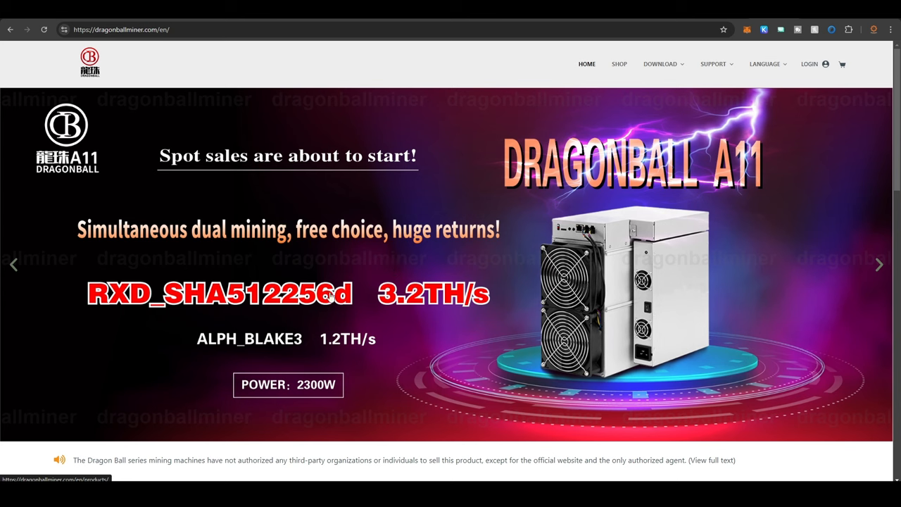
pyautogui.moveTo(357, 218)
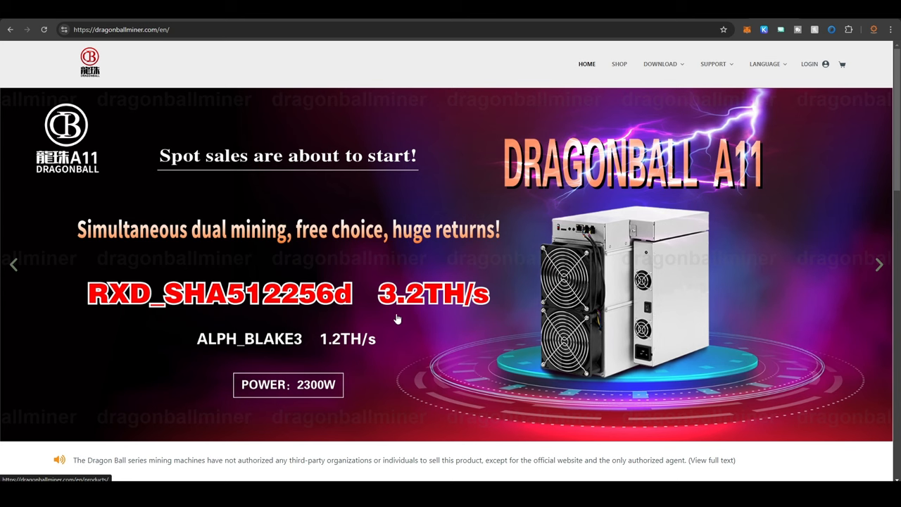
pyautogui.moveTo(554, 204)
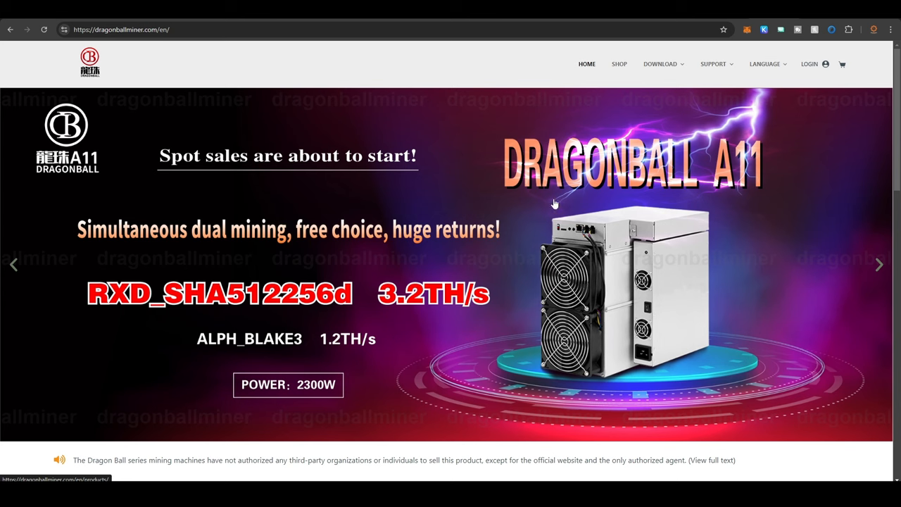
pyautogui.moveTo(516, 275)
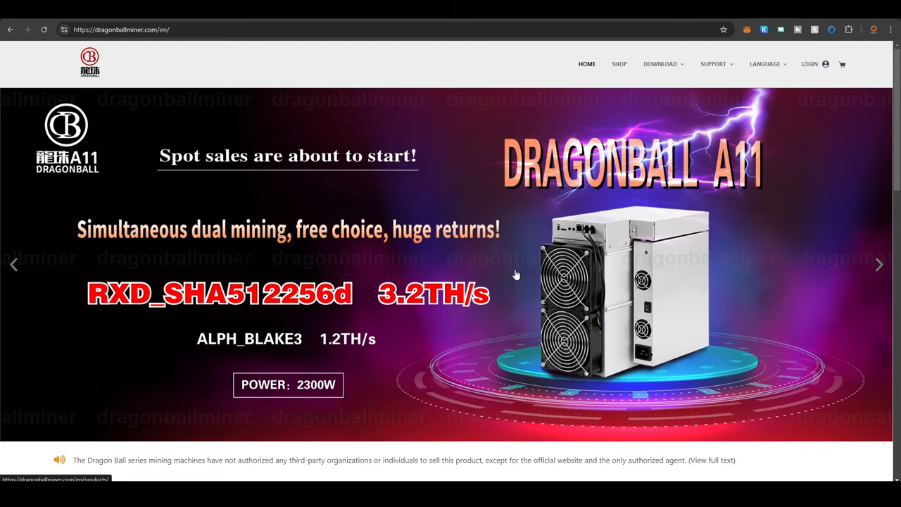
pyautogui.moveTo(520, 275)
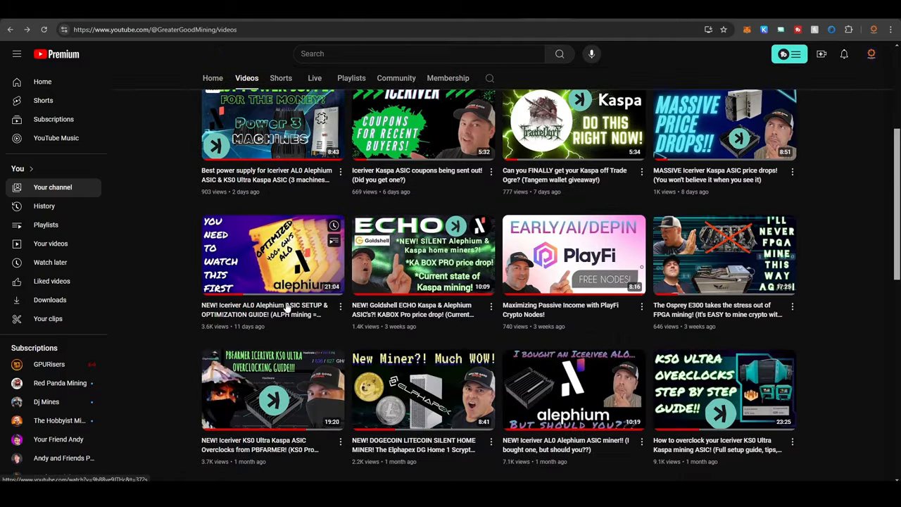
pyautogui.scroll(3)
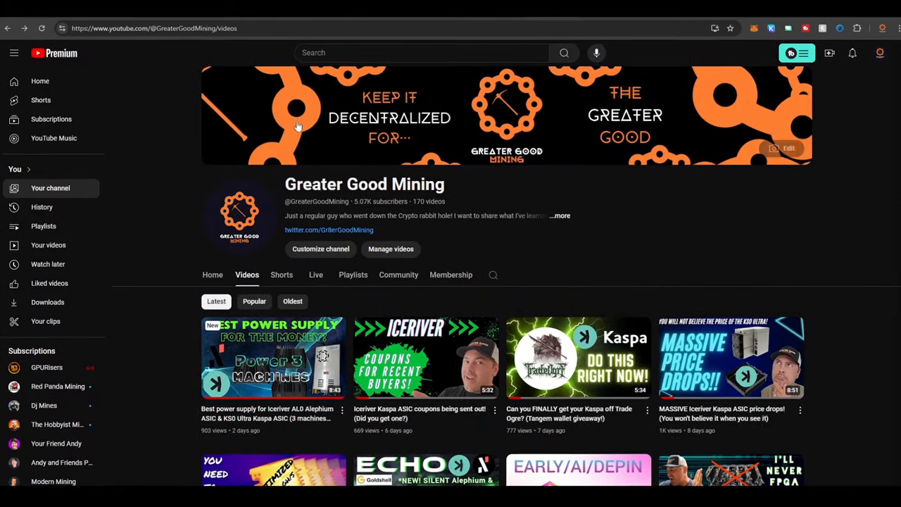